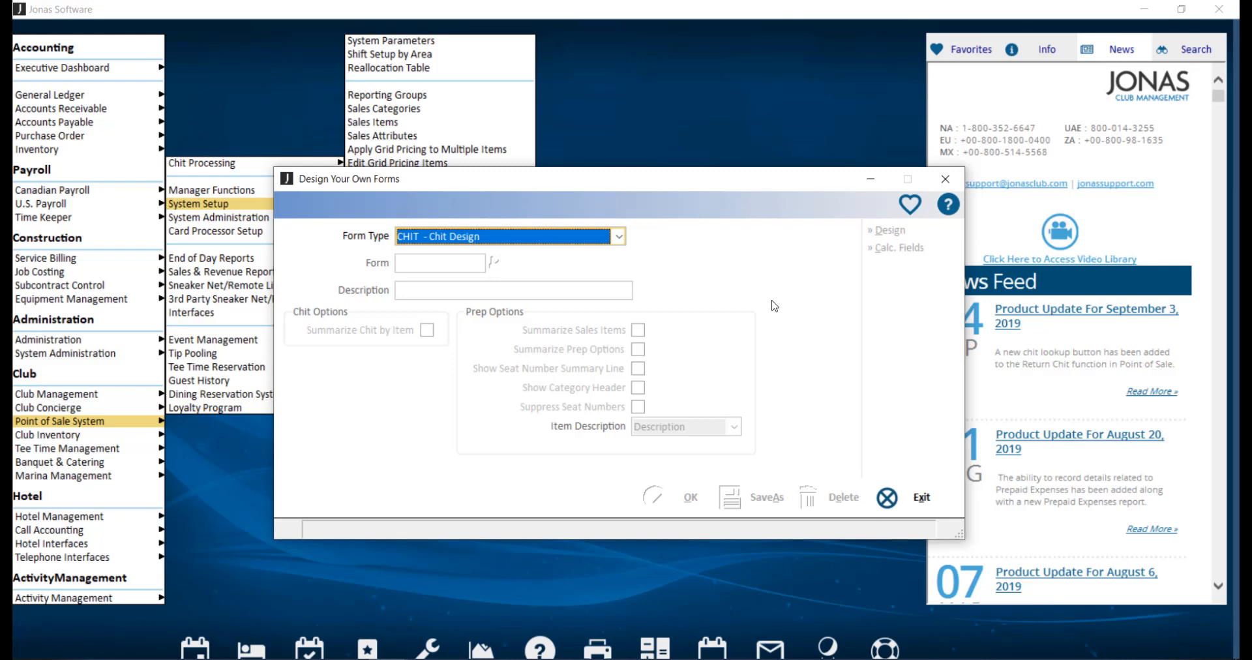
pyautogui.moveTo(643, 243)
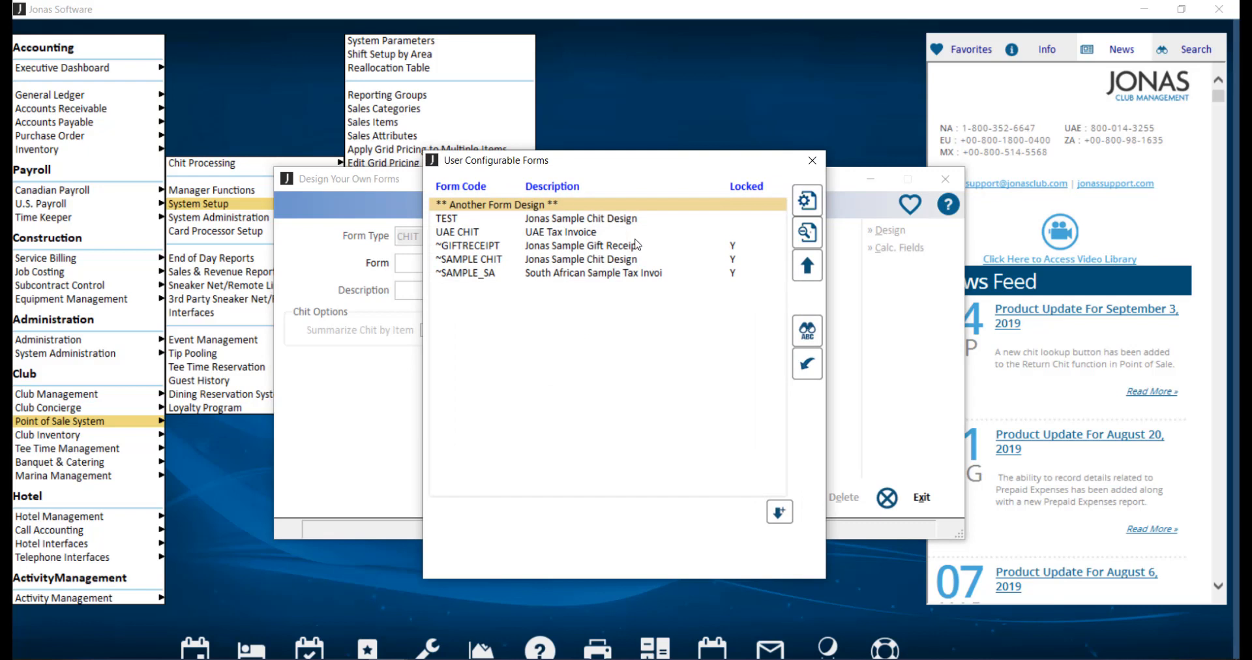
pyautogui.moveTo(656, 263)
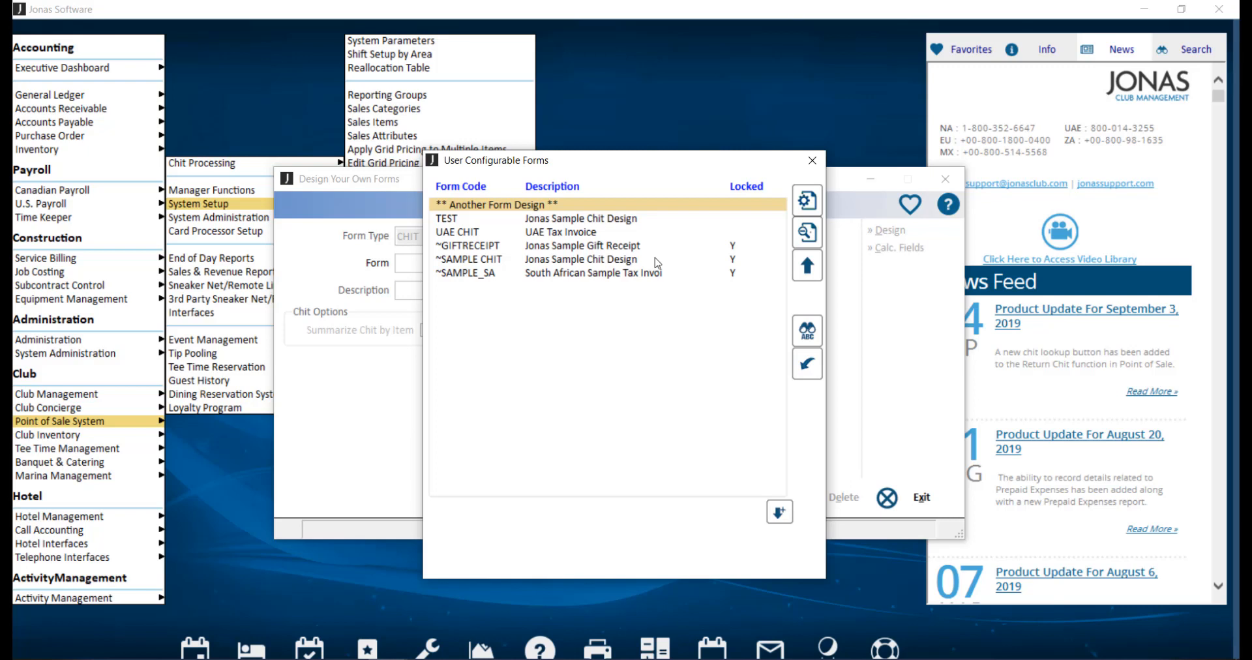
pyautogui.moveTo(680, 213)
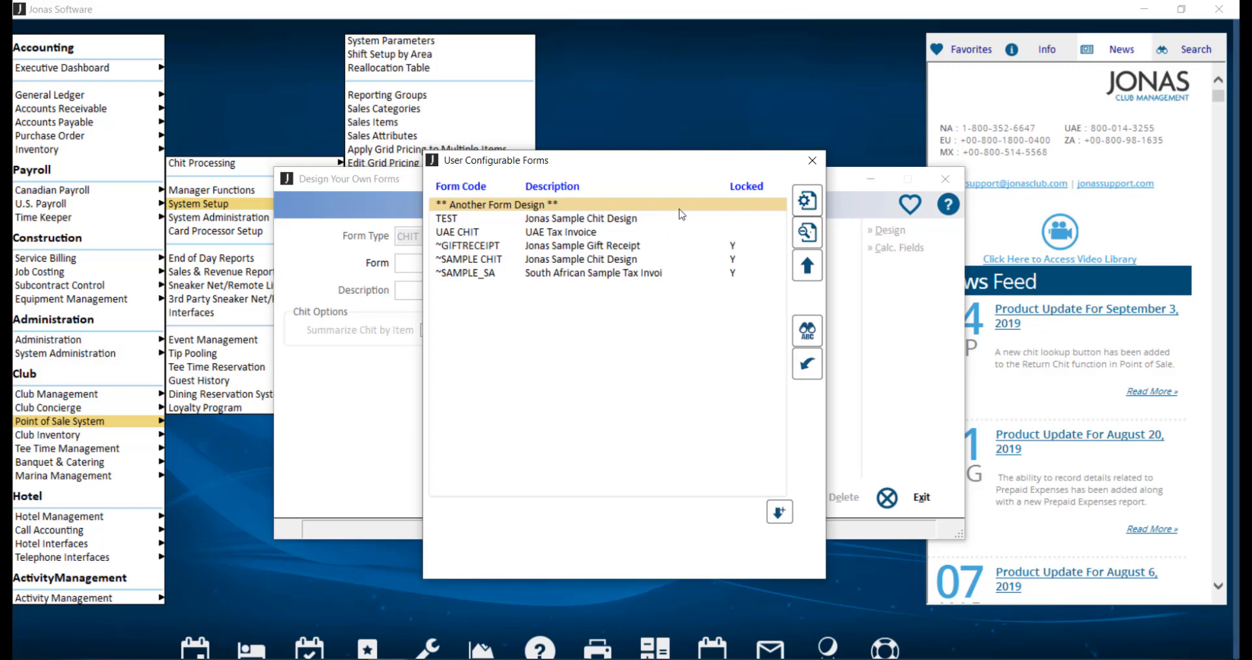
pyautogui.moveTo(682, 208)
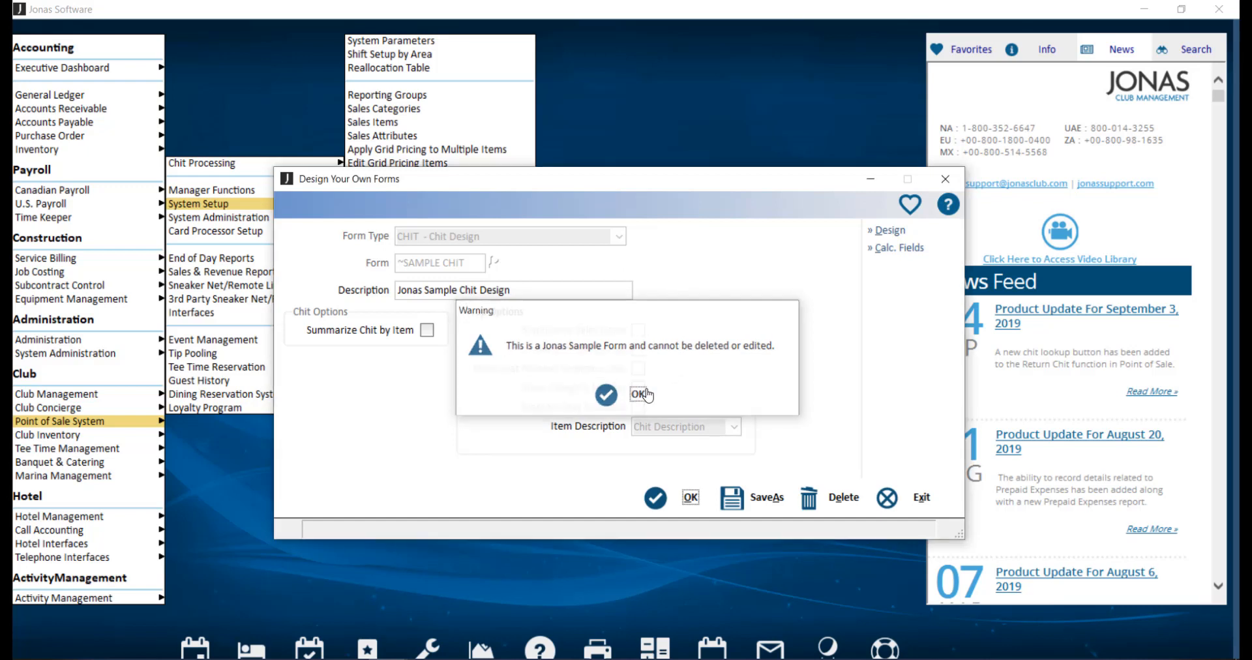
# Step: Dismiss the read-only warning and save the sample as a new Chit Design form coded VIDEOCHIT
pyautogui.click(639, 394)
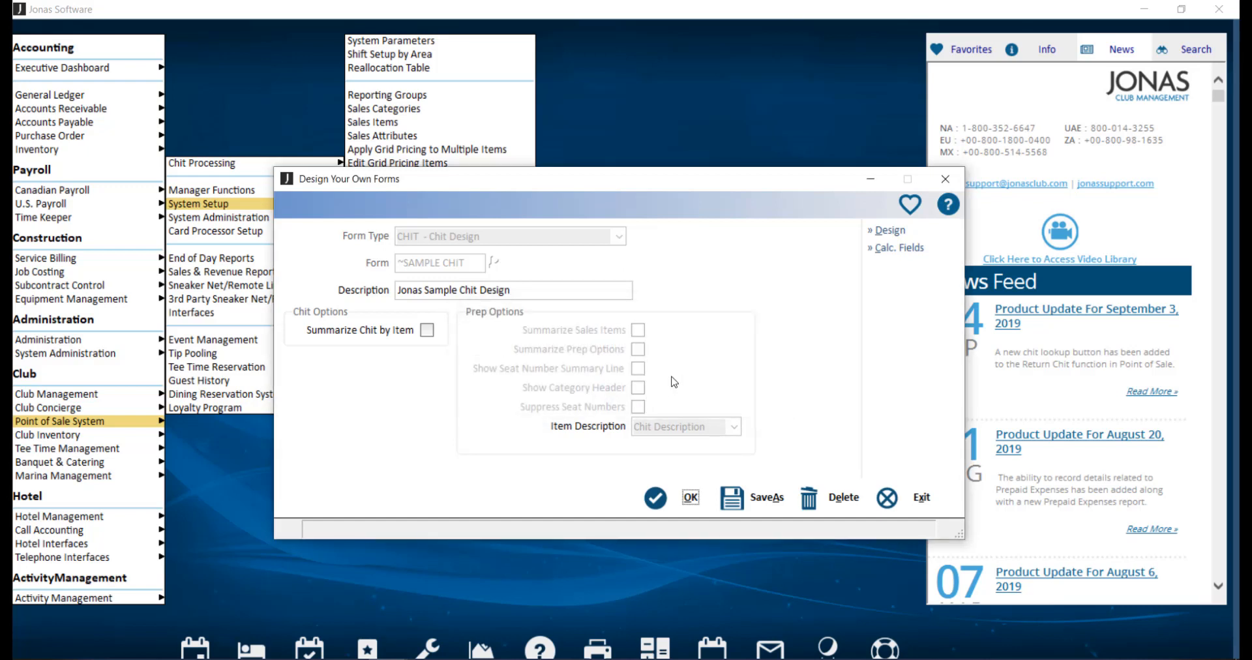
pyautogui.moveTo(728, 422)
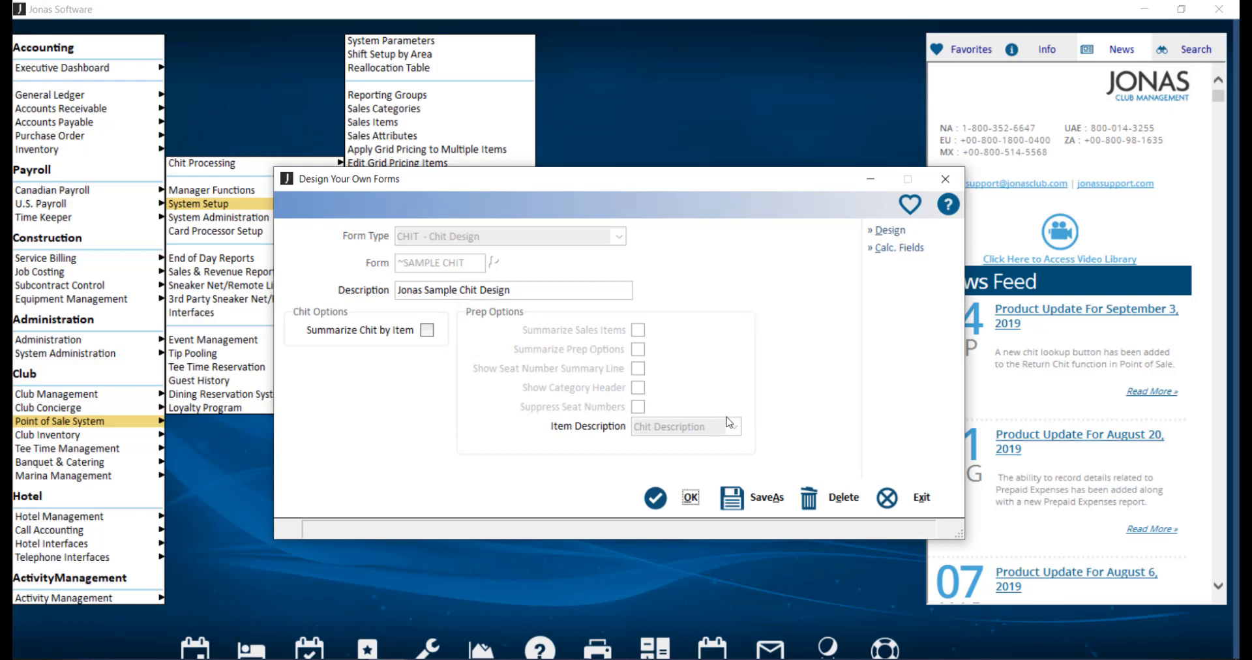
pyautogui.click(766, 496)
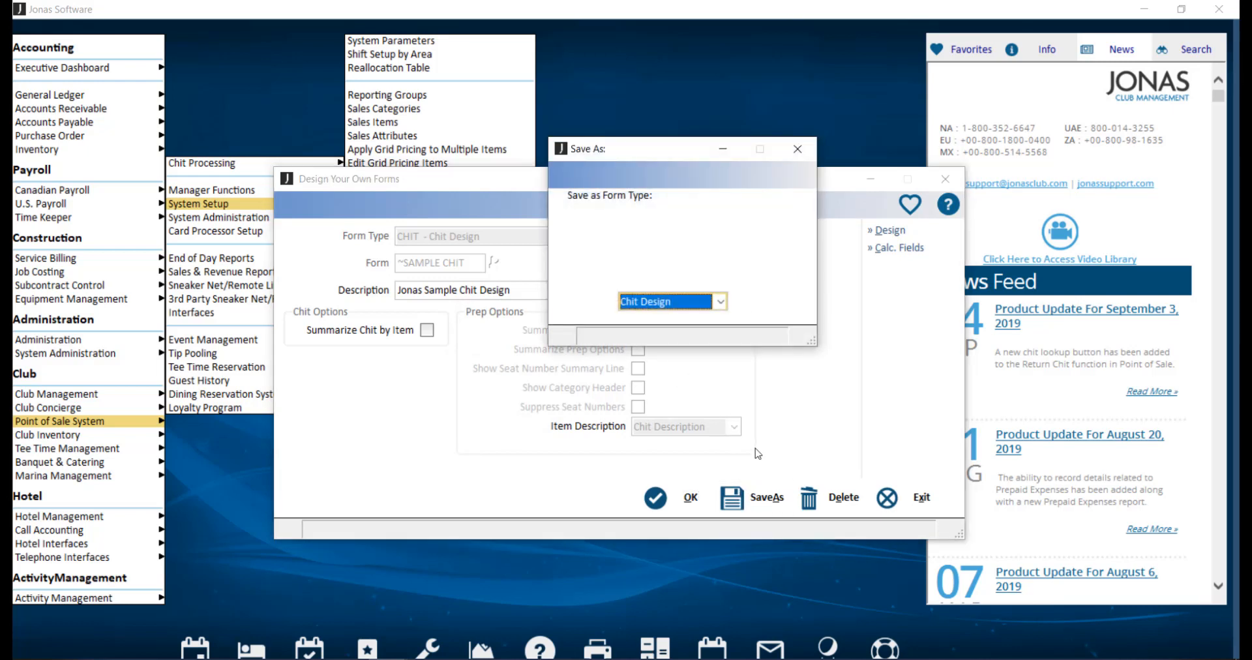
pyautogui.moveTo(743, 307)
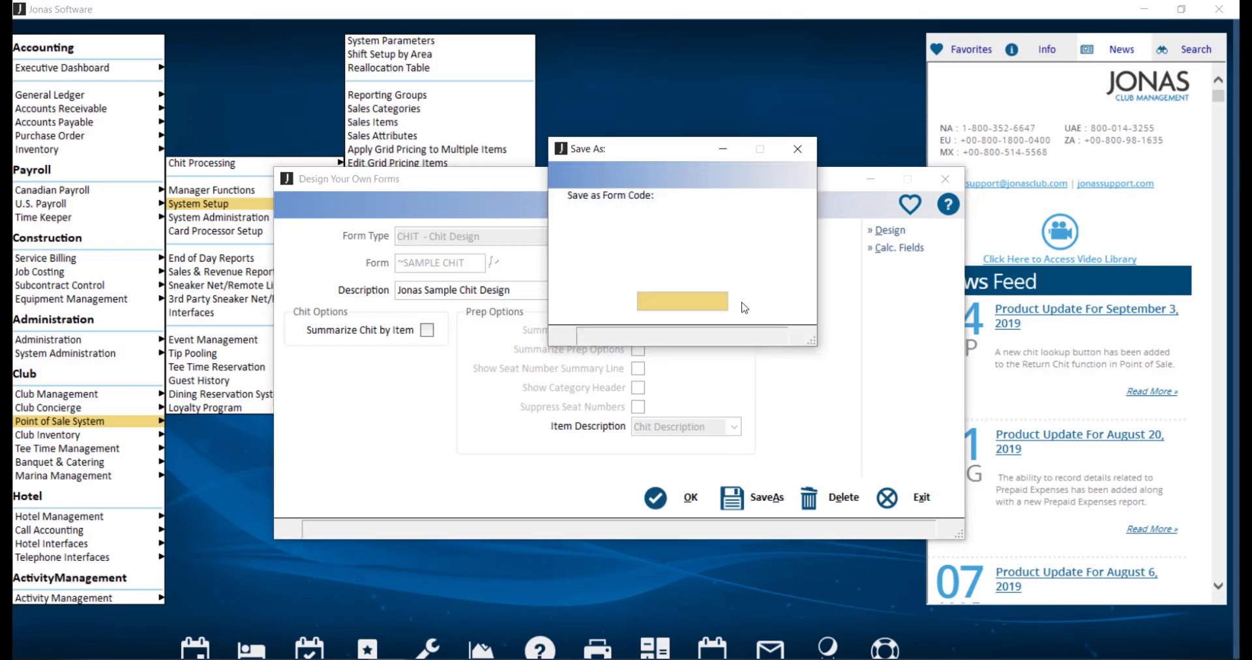
pyautogui.write('VIDEOCHIT')
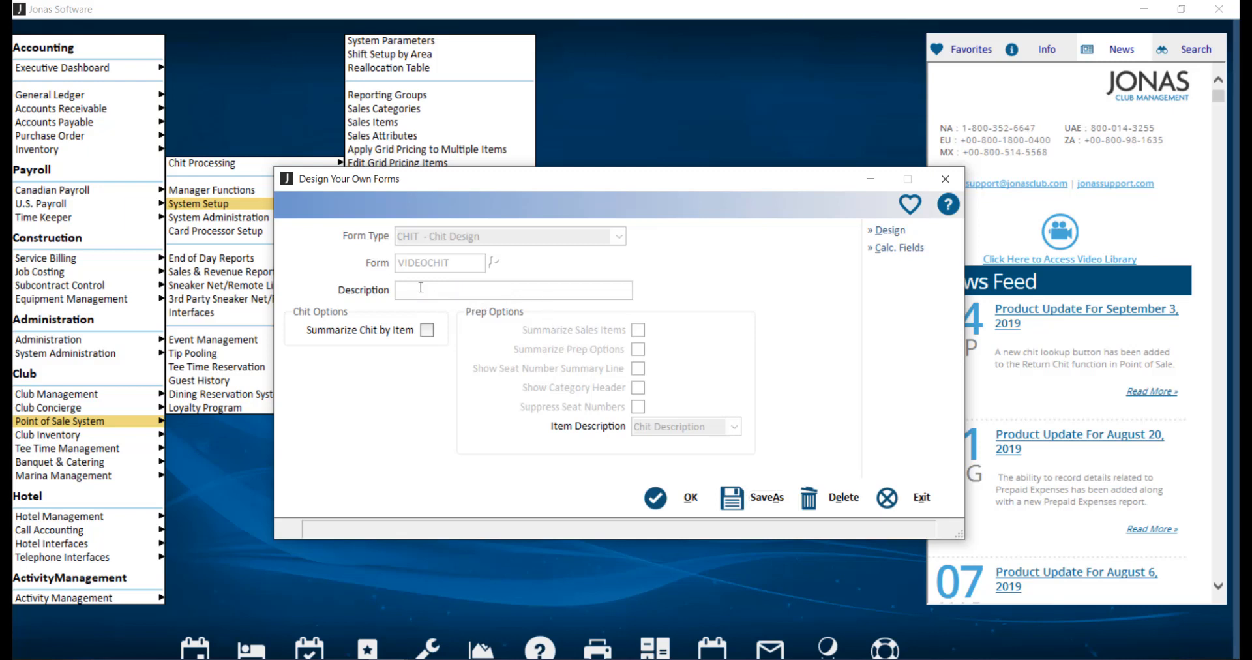
# Step: Enter 'Video Chit Design' as the VIDEOCHIT form description
pyautogui.write('VideoChit Design')
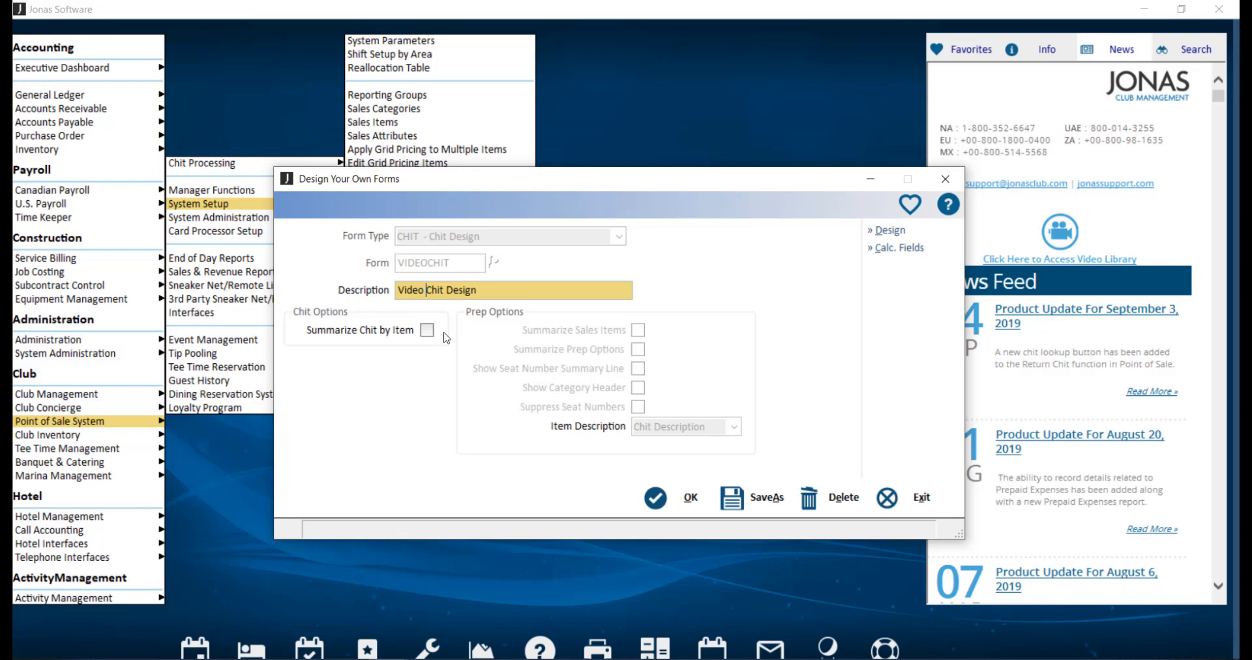
pyautogui.moveTo(685, 283)
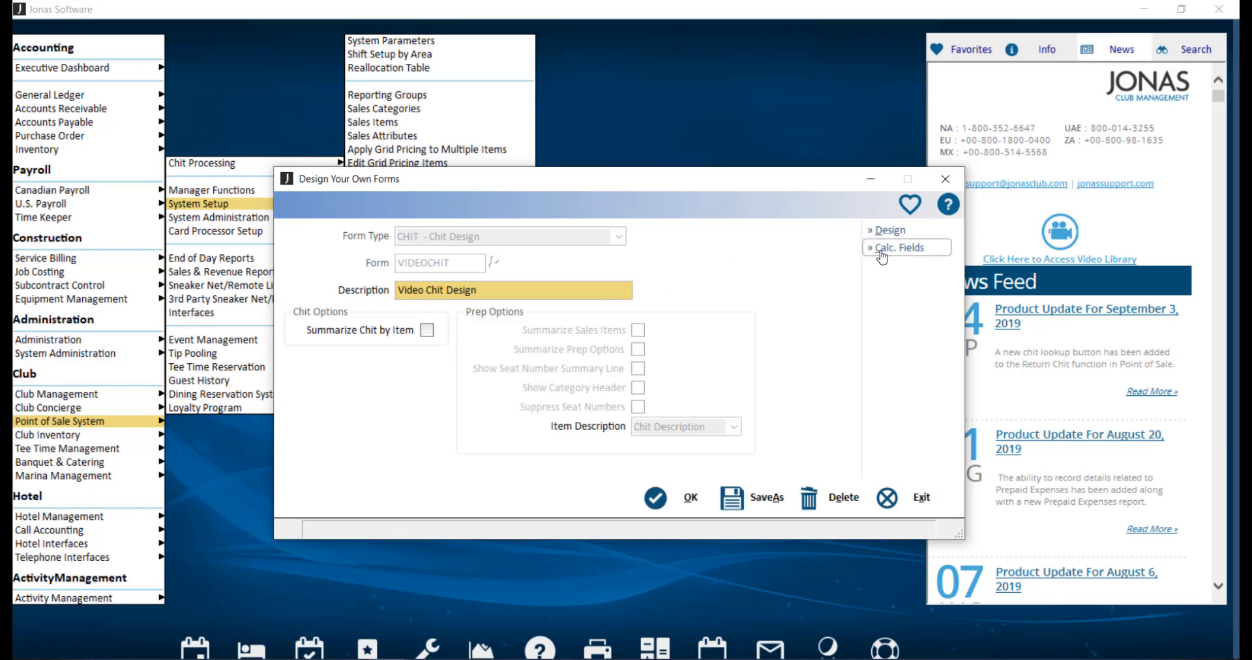
# Step: Add a calculation field named 20% with calculation percentage 20.00000 and exit the setup
pyautogui.click(897, 246)
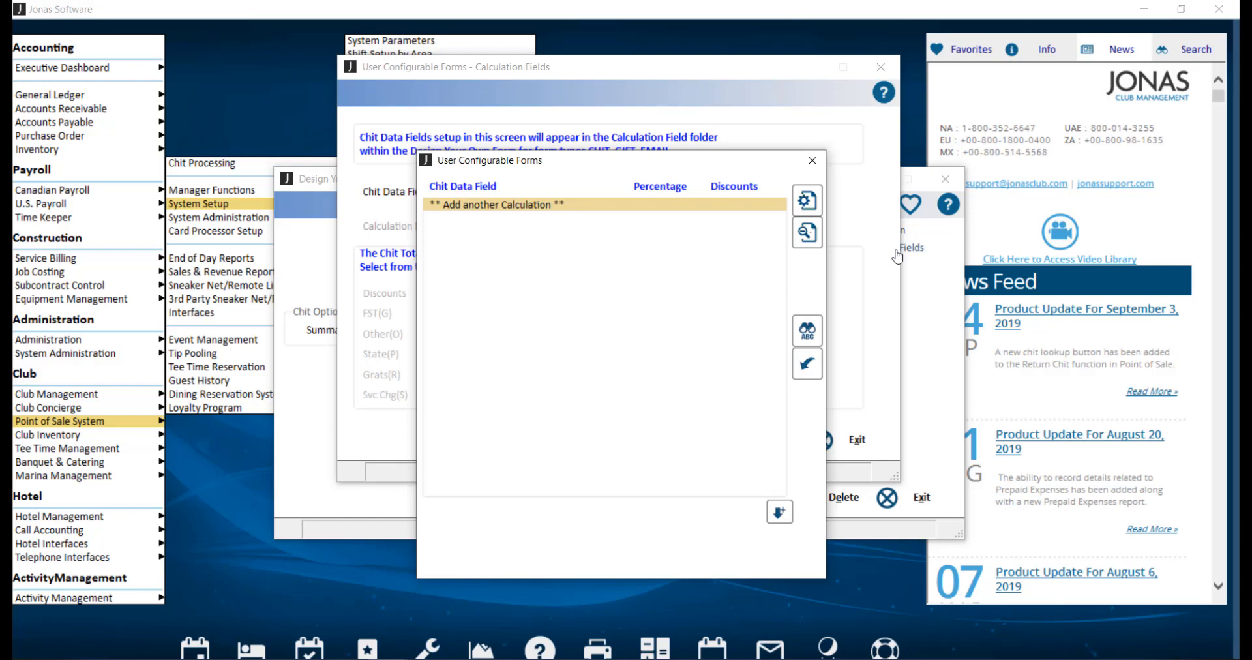
pyautogui.moveTo(897, 256)
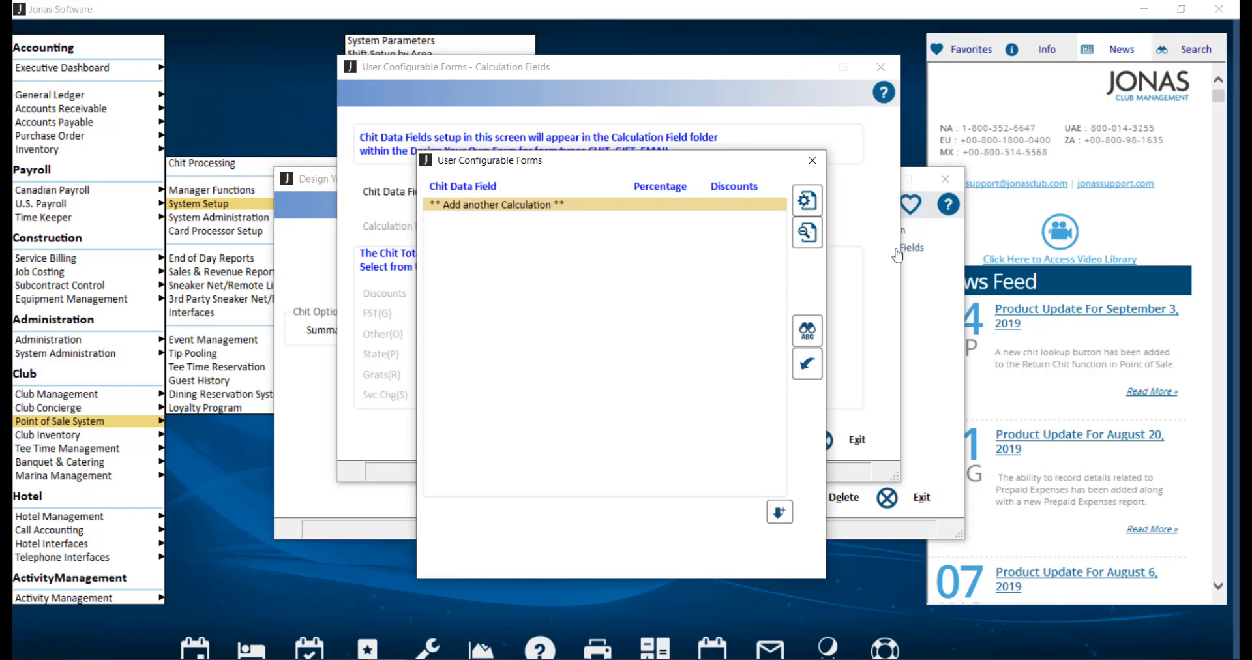
pyautogui.moveTo(876, 253)
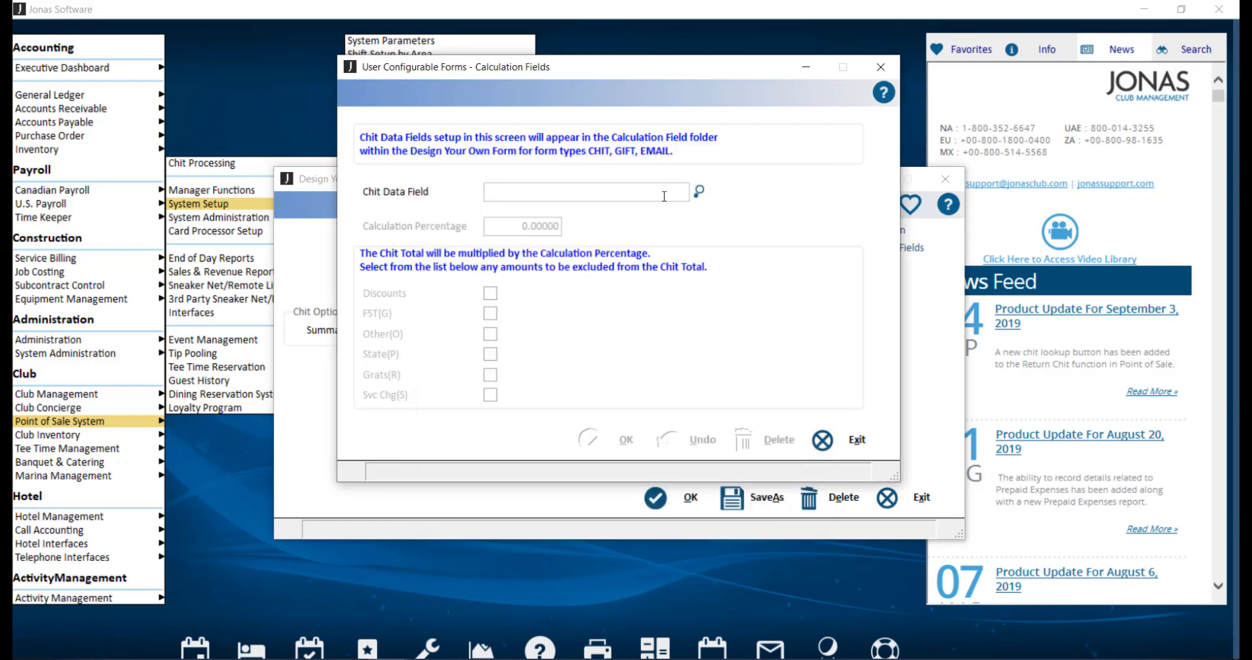
pyautogui.write('20%')
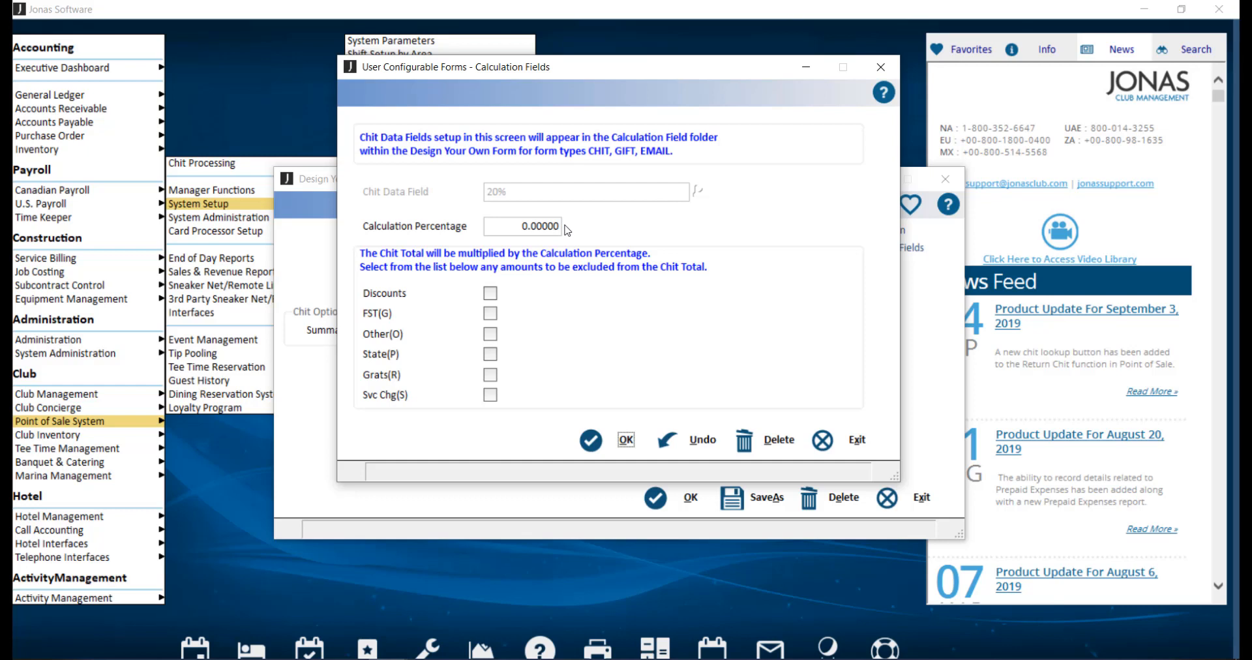
pyautogui.moveTo(521, 246)
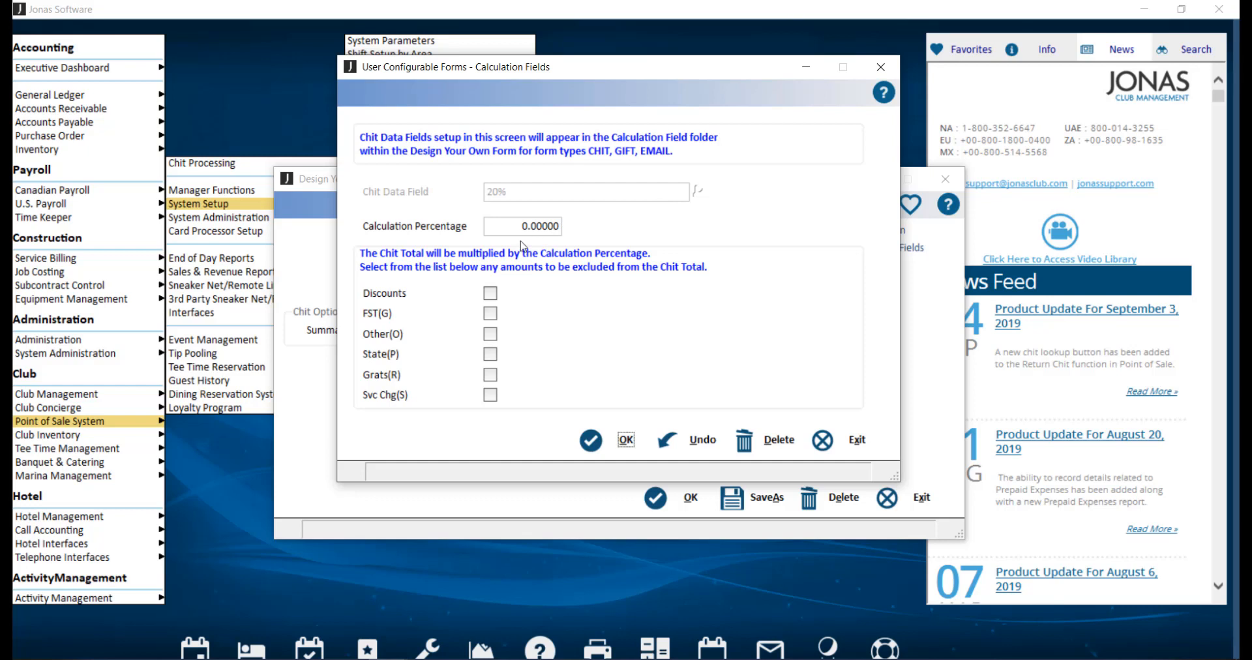
pyautogui.write('20.00000')
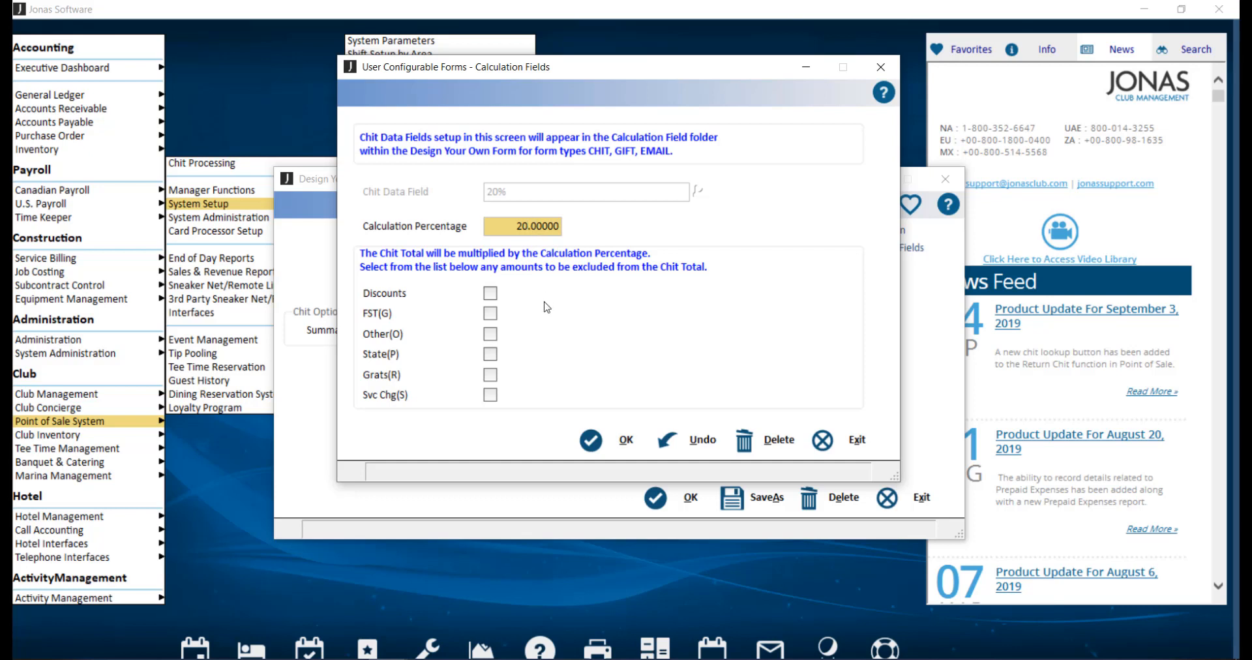
pyautogui.click(527, 226)
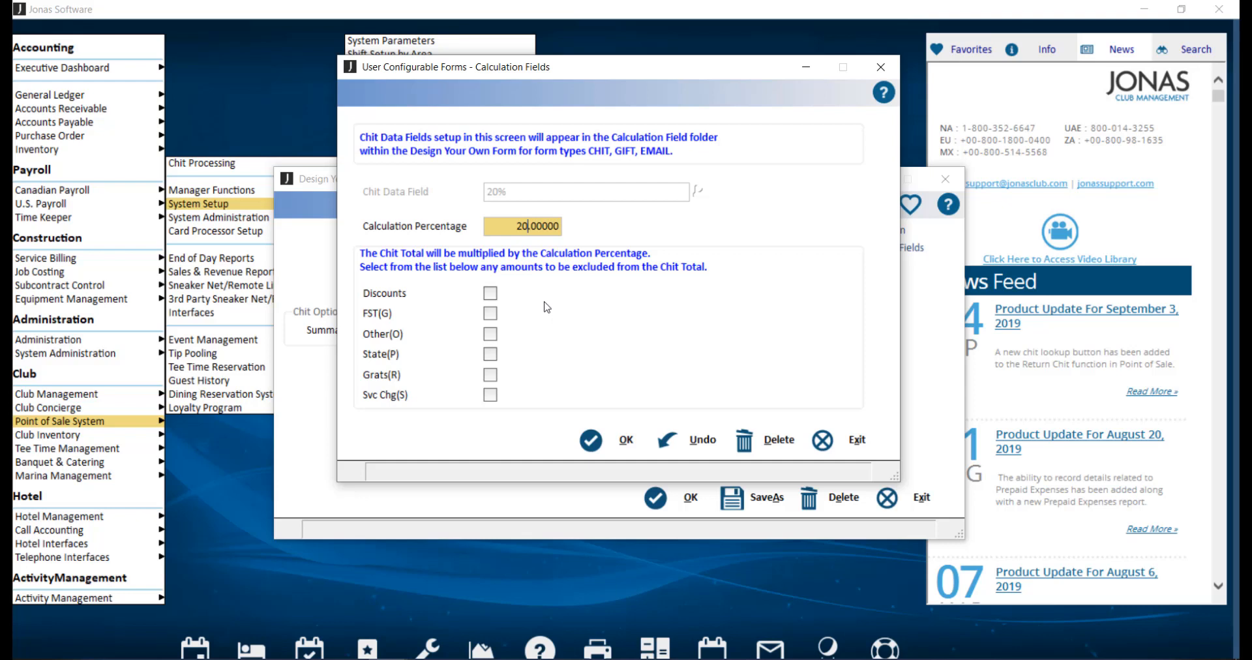
pyautogui.moveTo(638, 362)
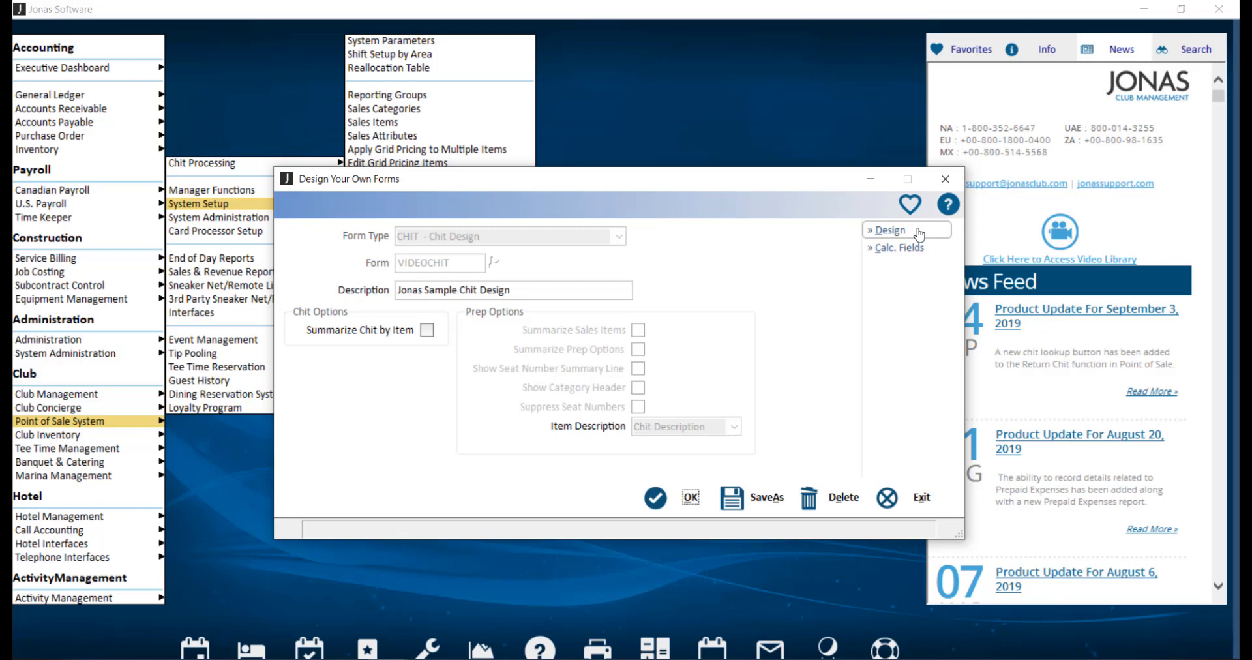
# Step: Open the VIDEOCHIT layout in Design Your Own Chit and browse the chit data fields tree
pyautogui.click(889, 229)
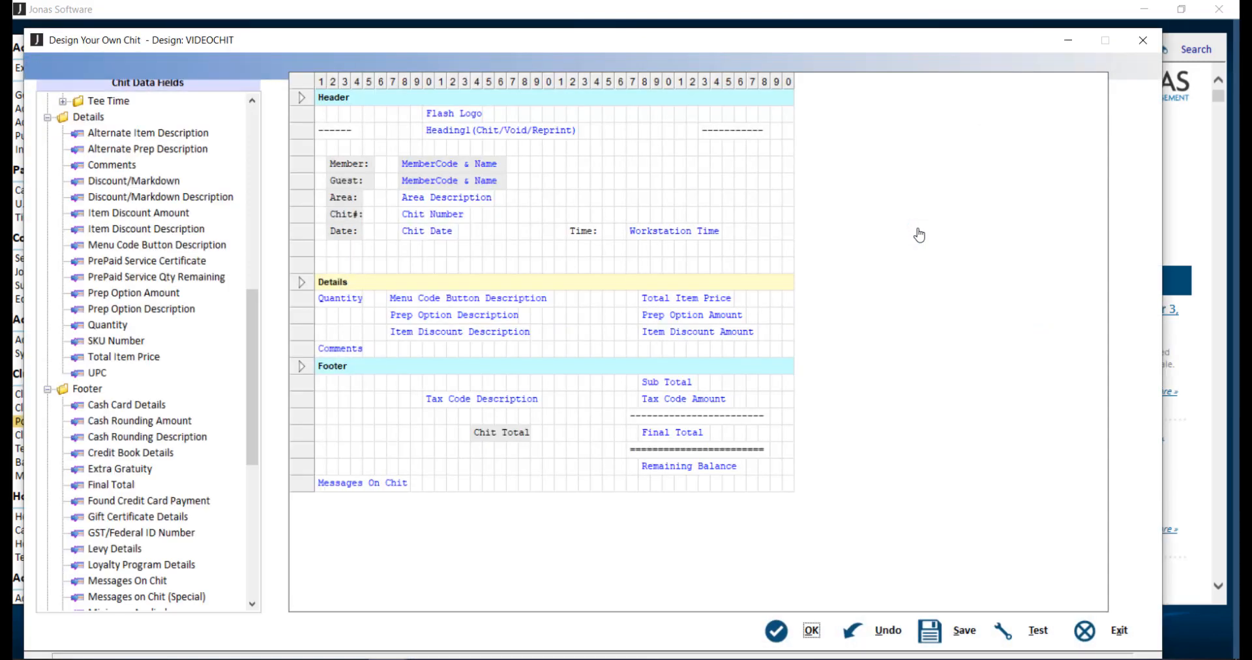
pyautogui.moveTo(225, 342)
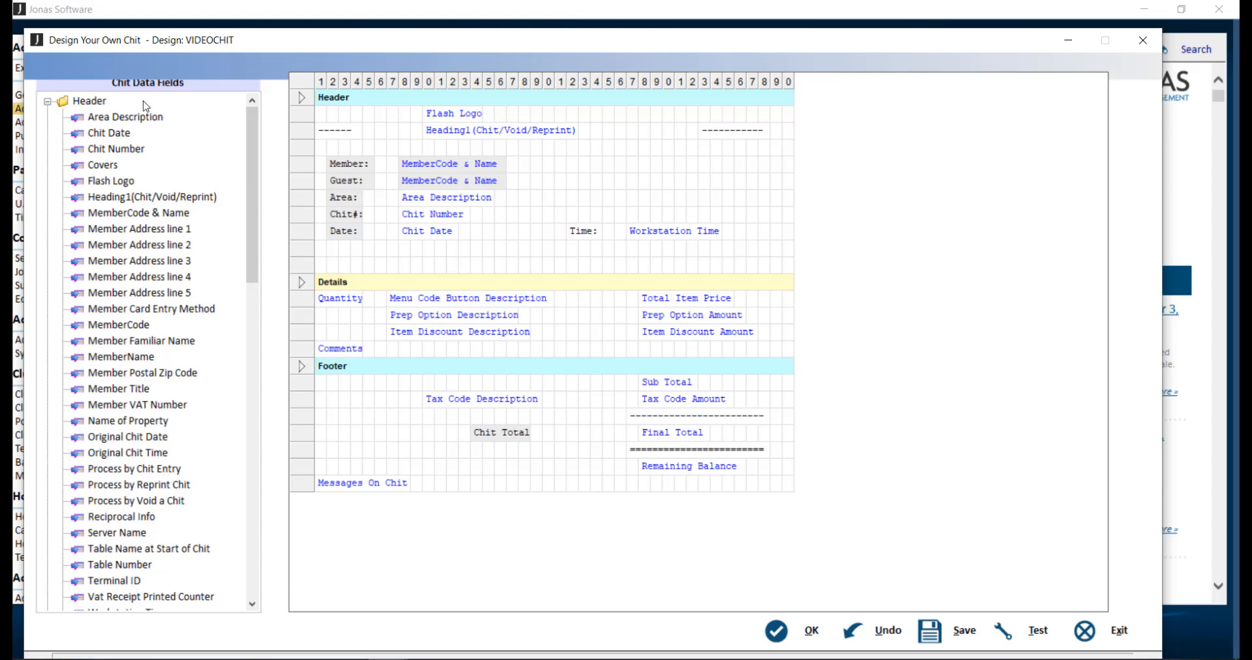
pyautogui.moveTo(149, 106)
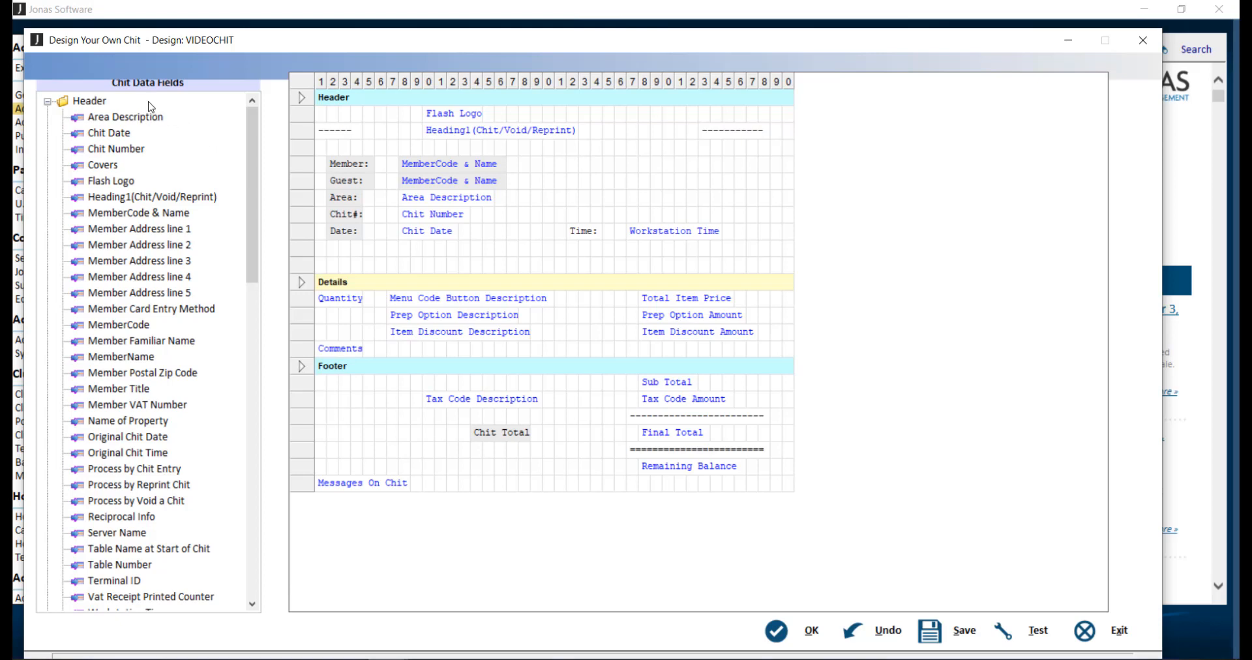
pyautogui.scroll(-3)
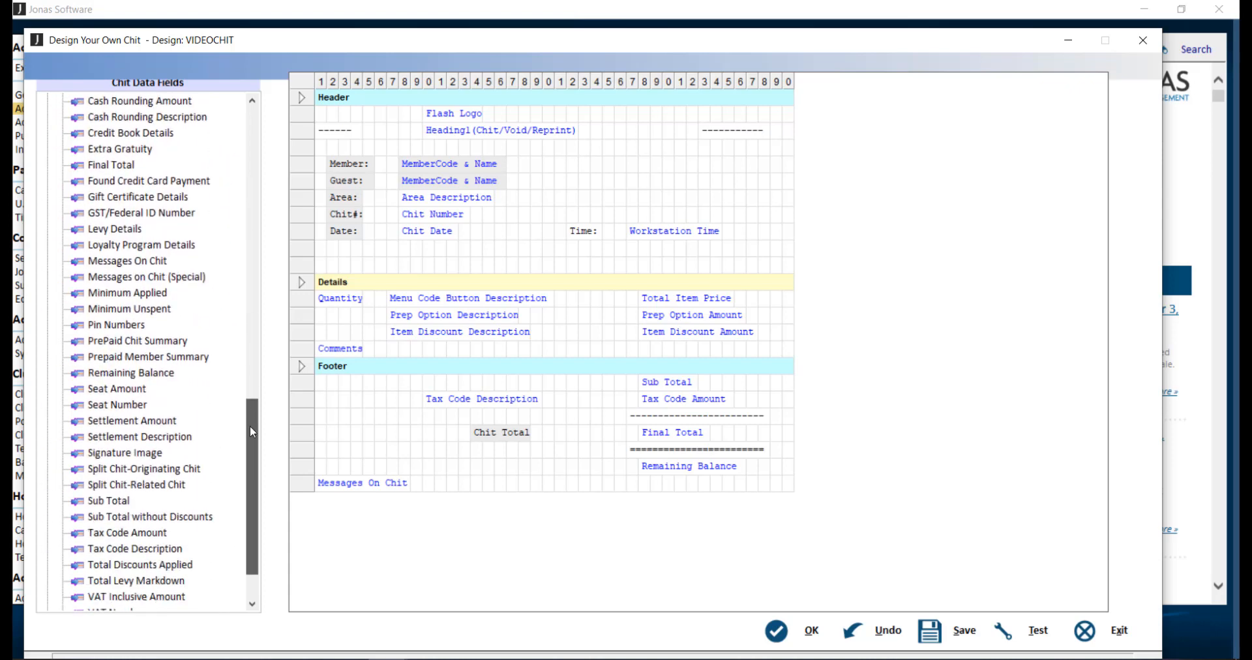
pyautogui.scroll(-3)
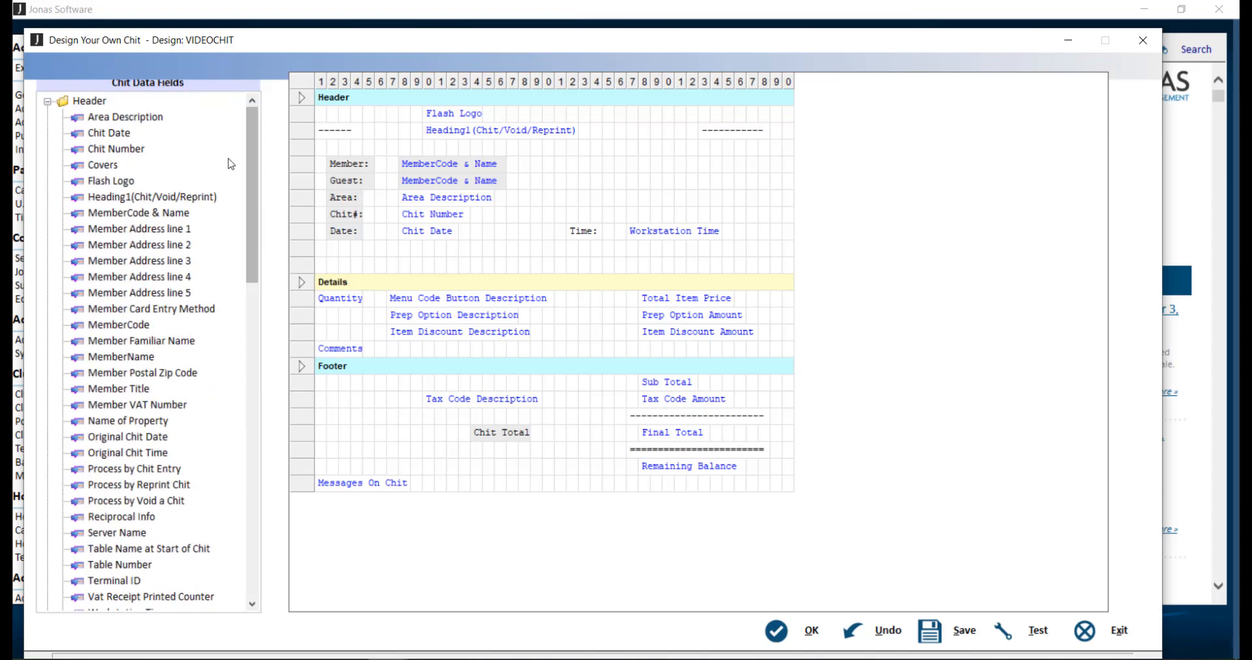
pyautogui.moveTo(560, 177)
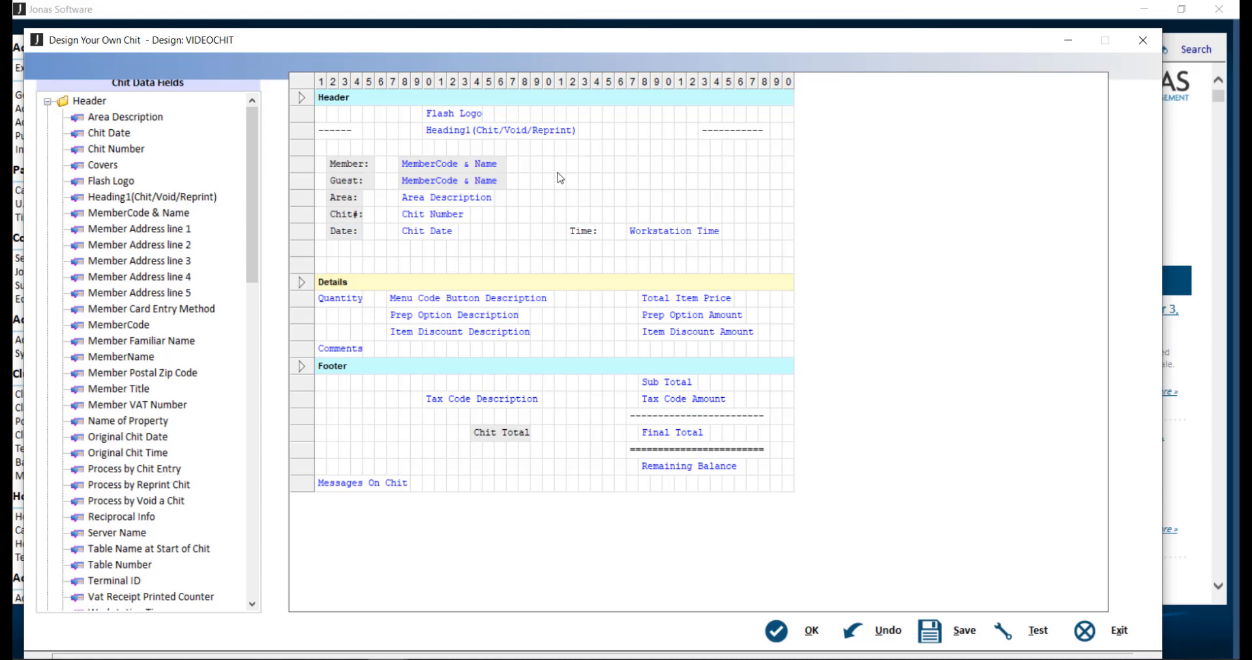
pyautogui.click(109, 133)
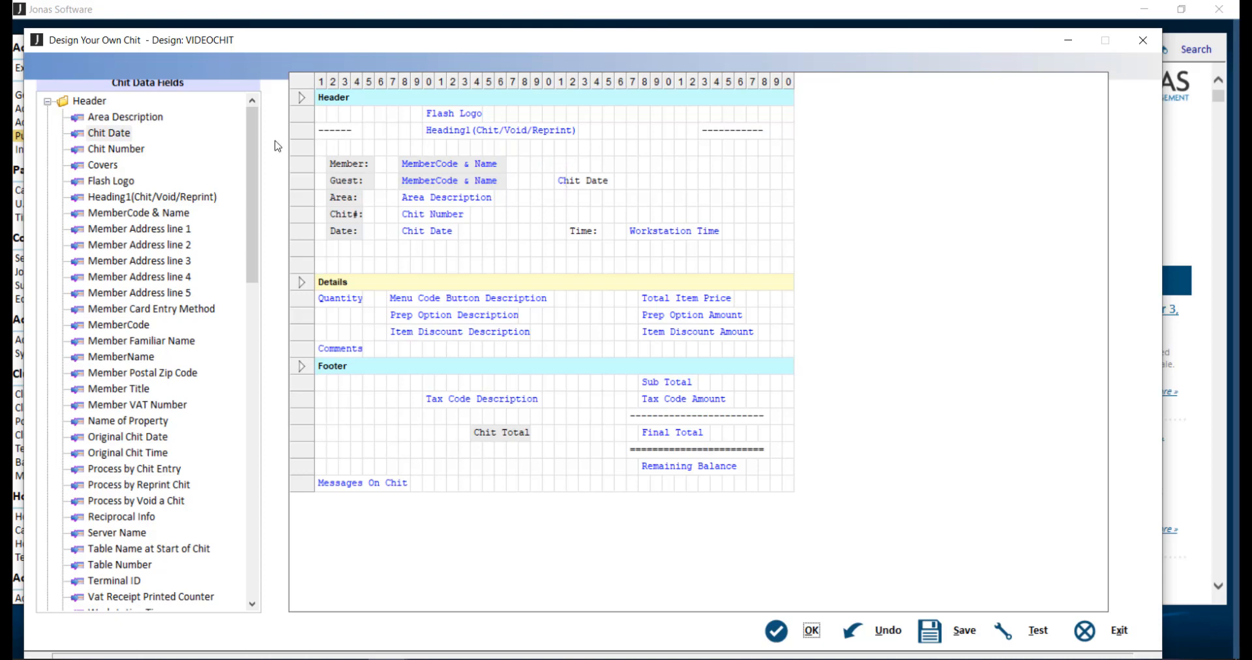
pyautogui.scroll(-3)
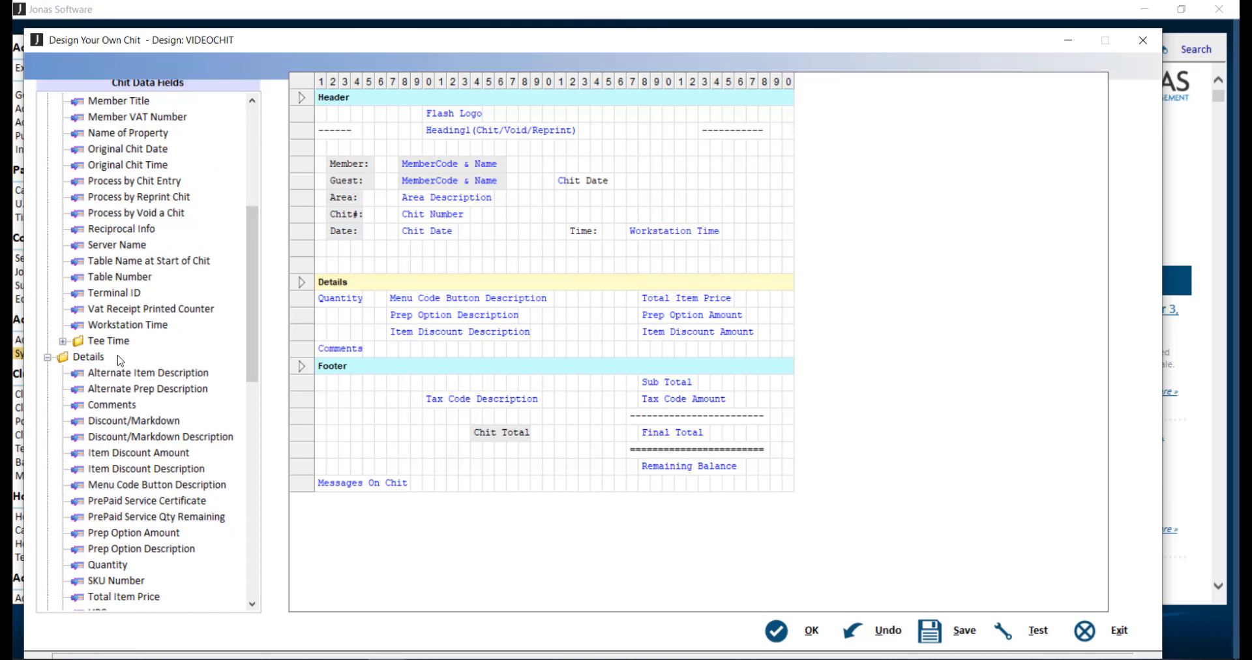
pyautogui.moveTo(361, 292)
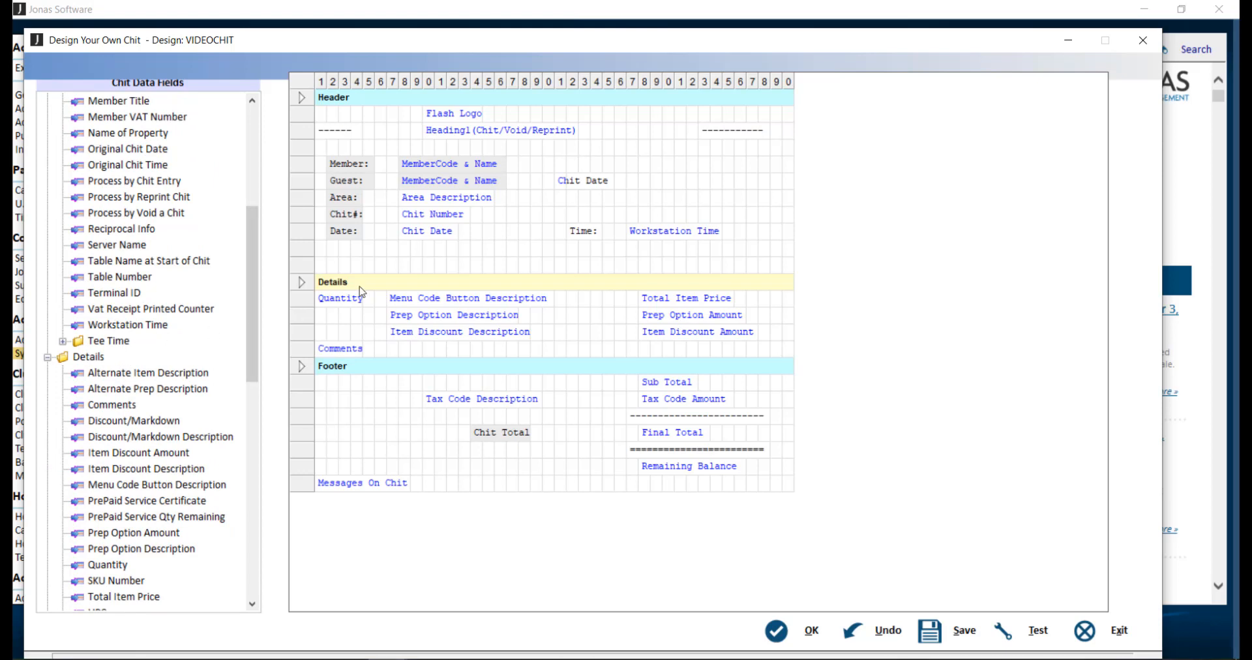
pyautogui.moveTo(365, 290)
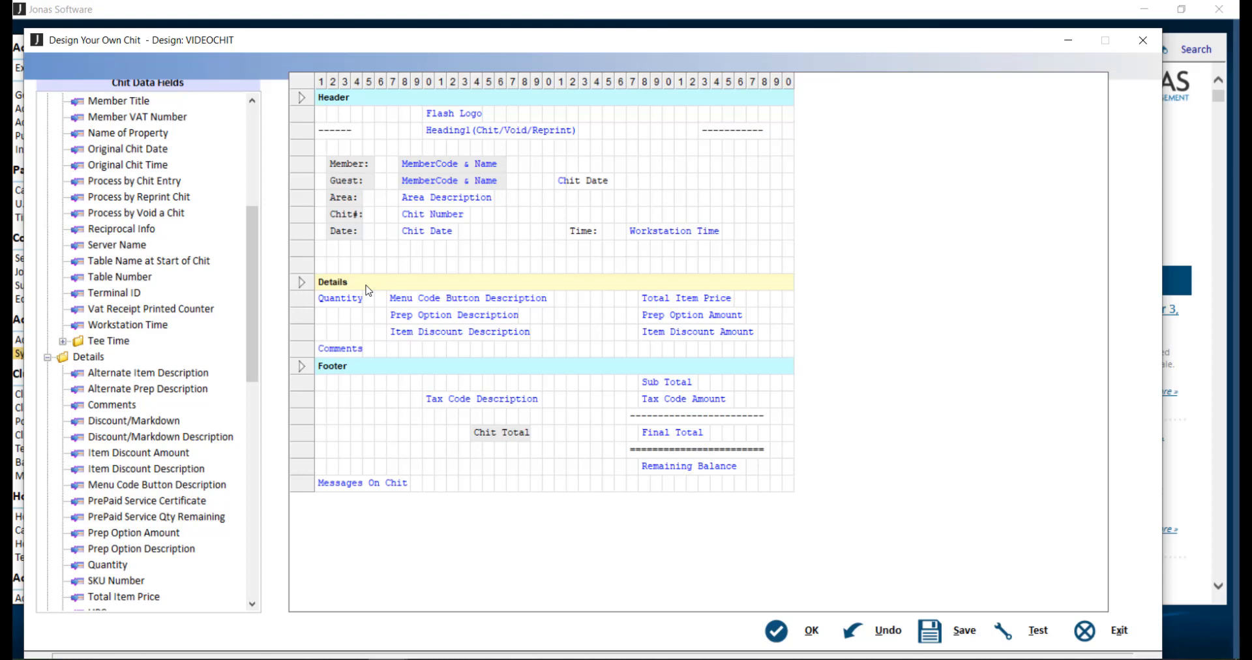
pyautogui.moveTo(527, 192)
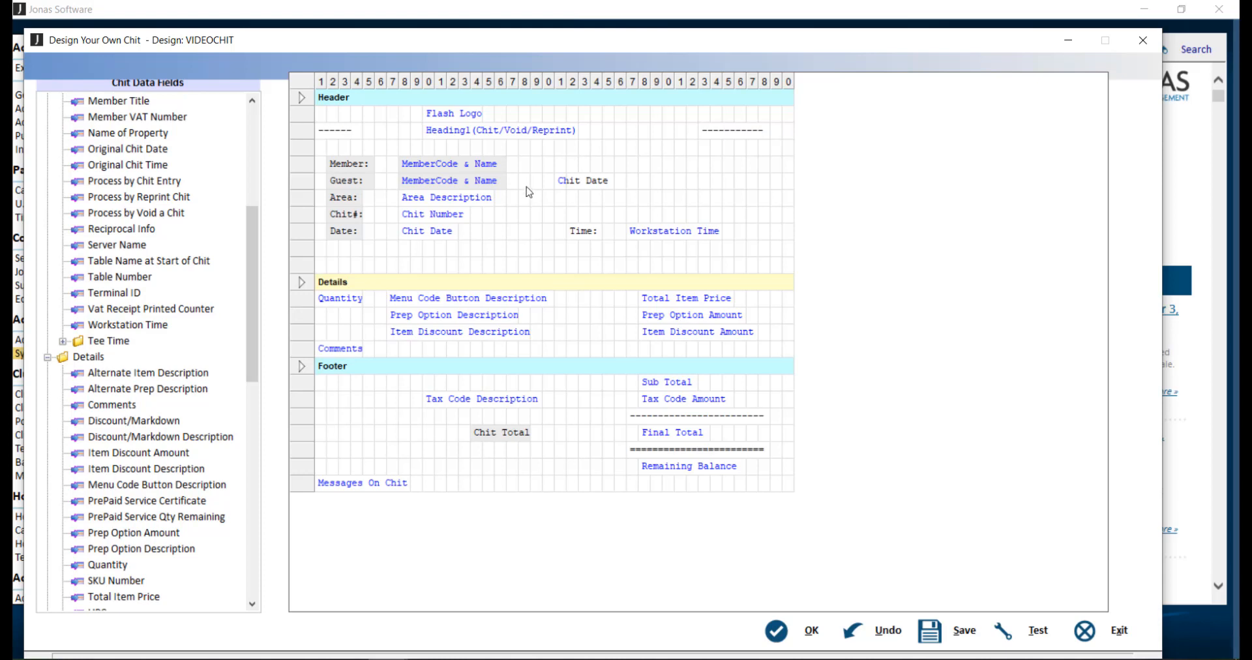
pyautogui.moveTo(489, 468)
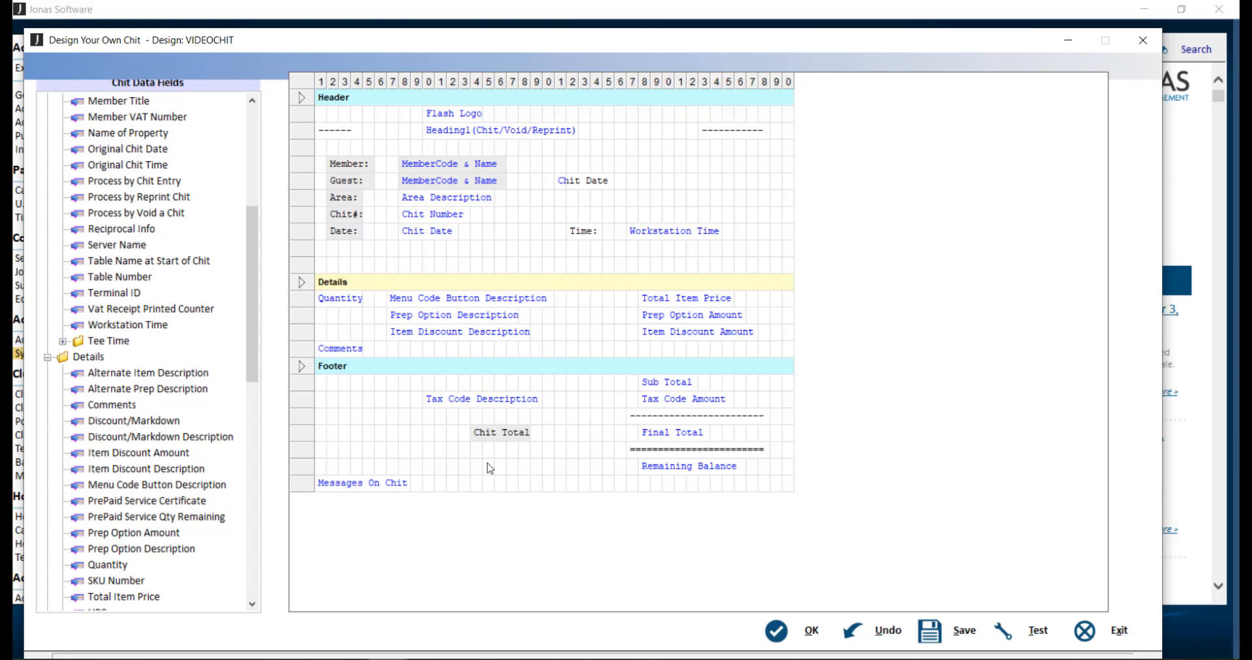
pyautogui.moveTo(564, 187)
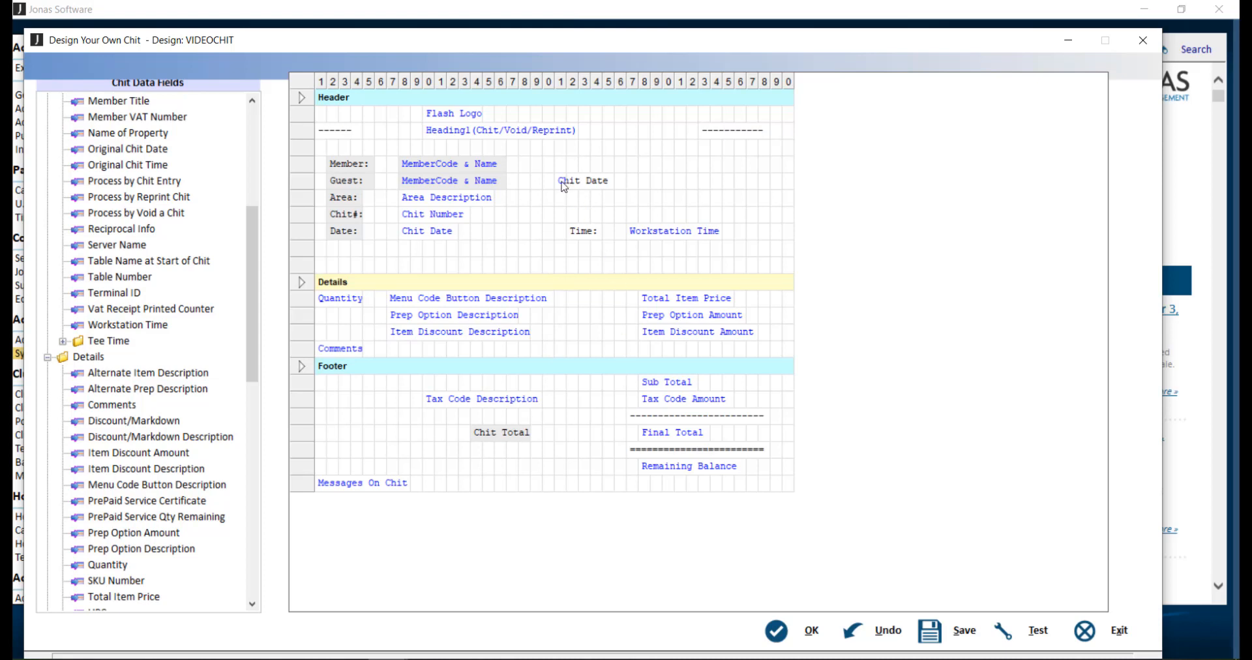
# Step: Cut Chit Date from the Guest line and paste it into an empty Member-line cell
pyautogui.rightClick(584, 180)
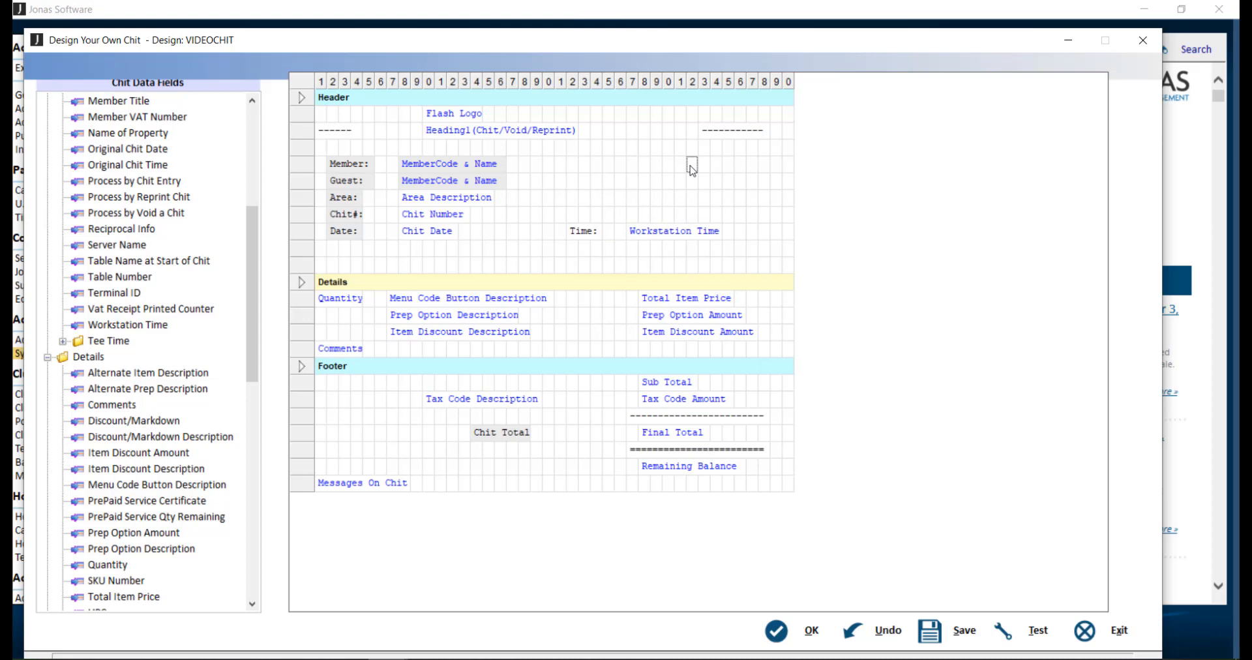
pyautogui.rightClick(691, 166)
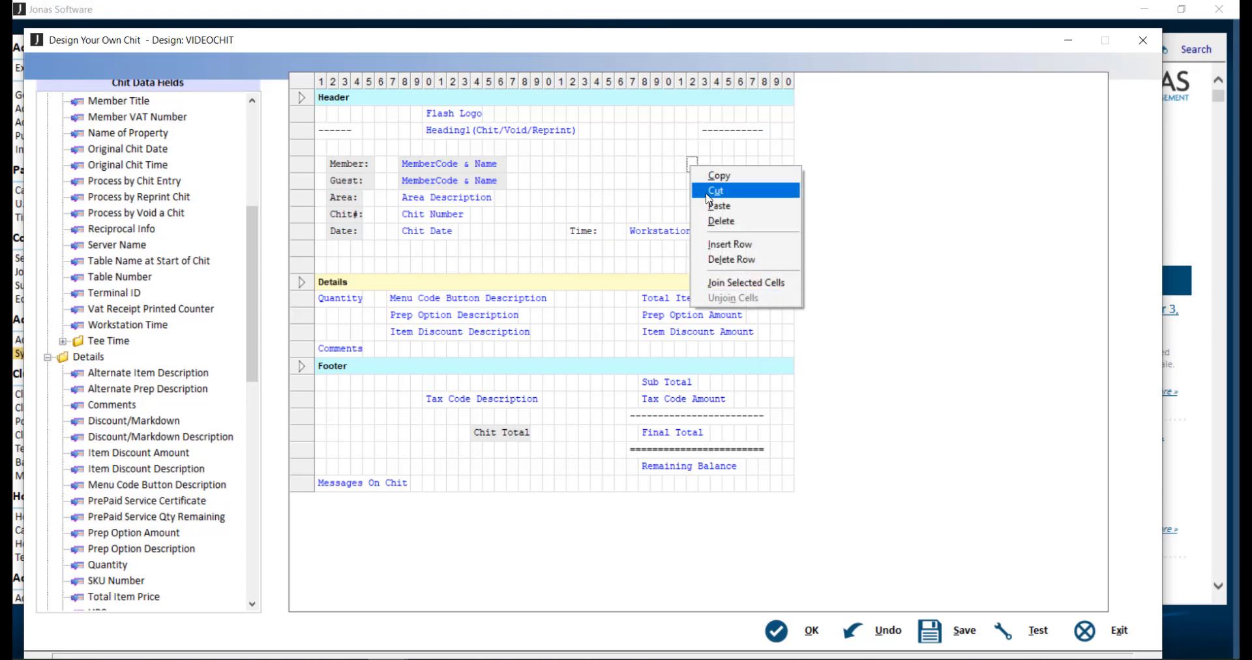
pyautogui.click(716, 190)
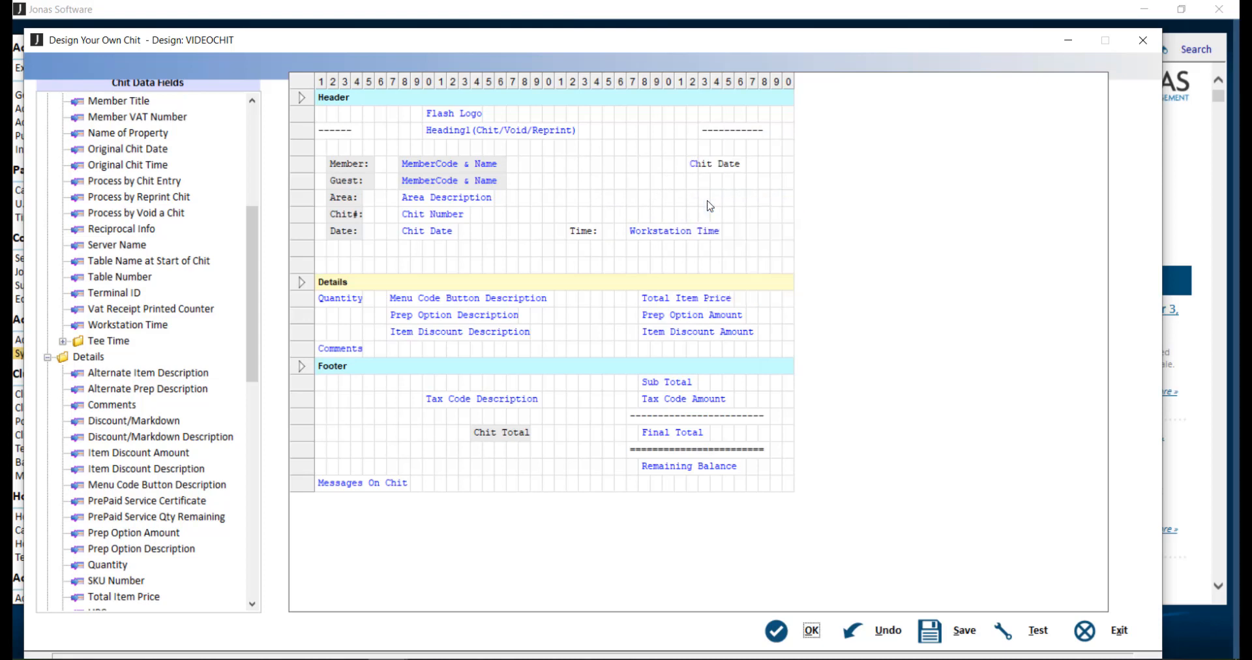
# Step: Delete the pasted Chit Date field from the chit header
pyautogui.click(702, 165)
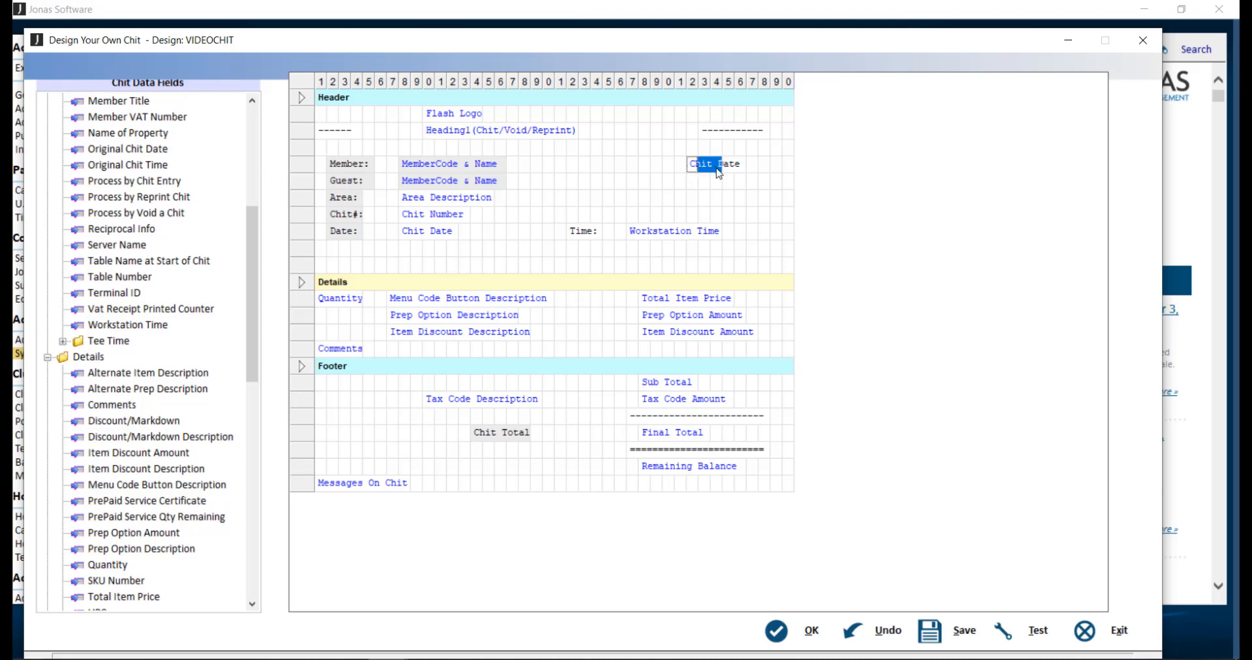
pyautogui.rightClick(715, 165)
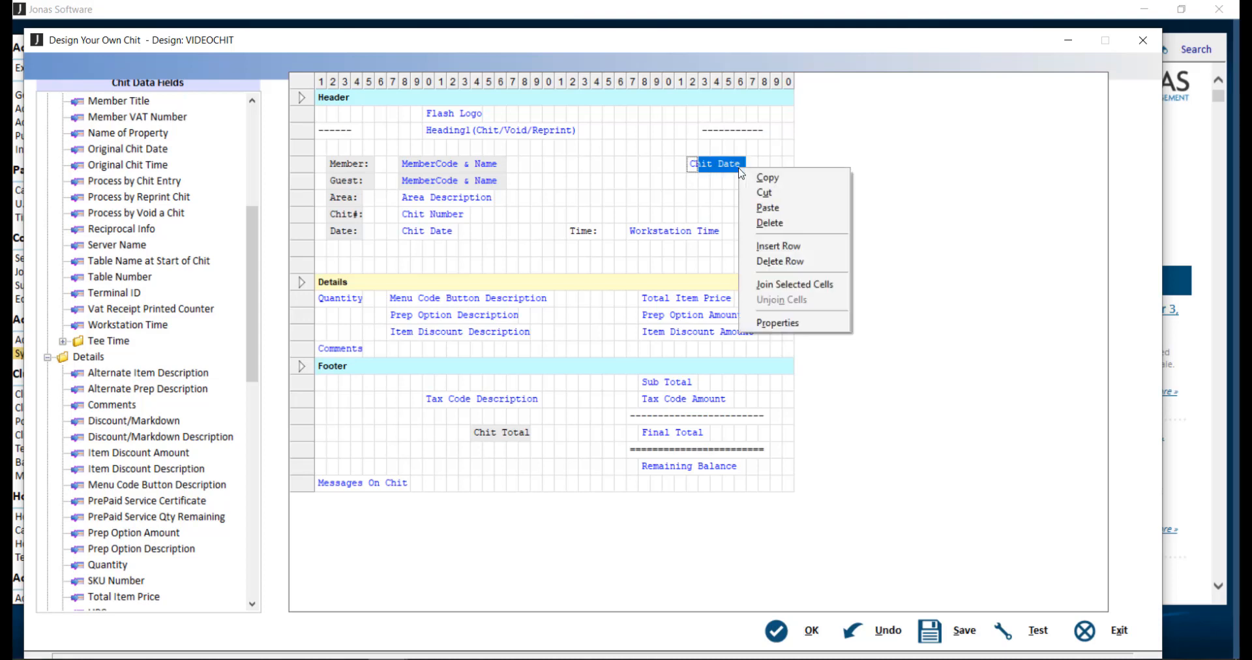
pyautogui.click(770, 223)
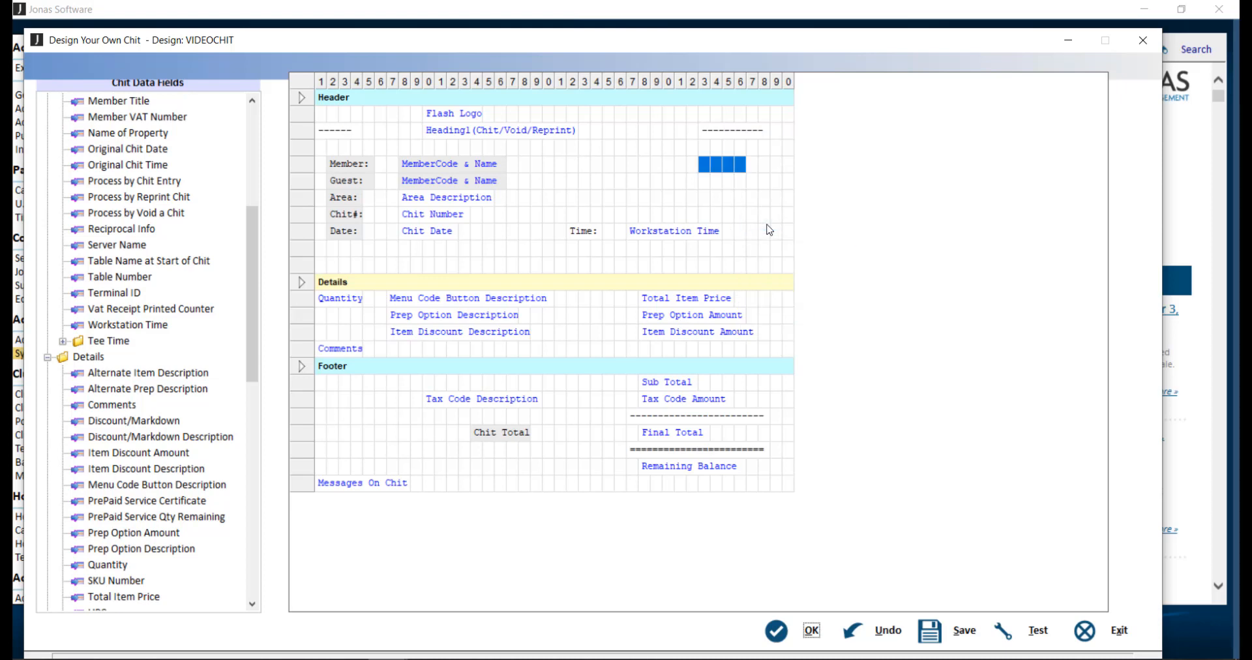
pyautogui.moveTo(614, 194)
pyautogui.write('Chit:')
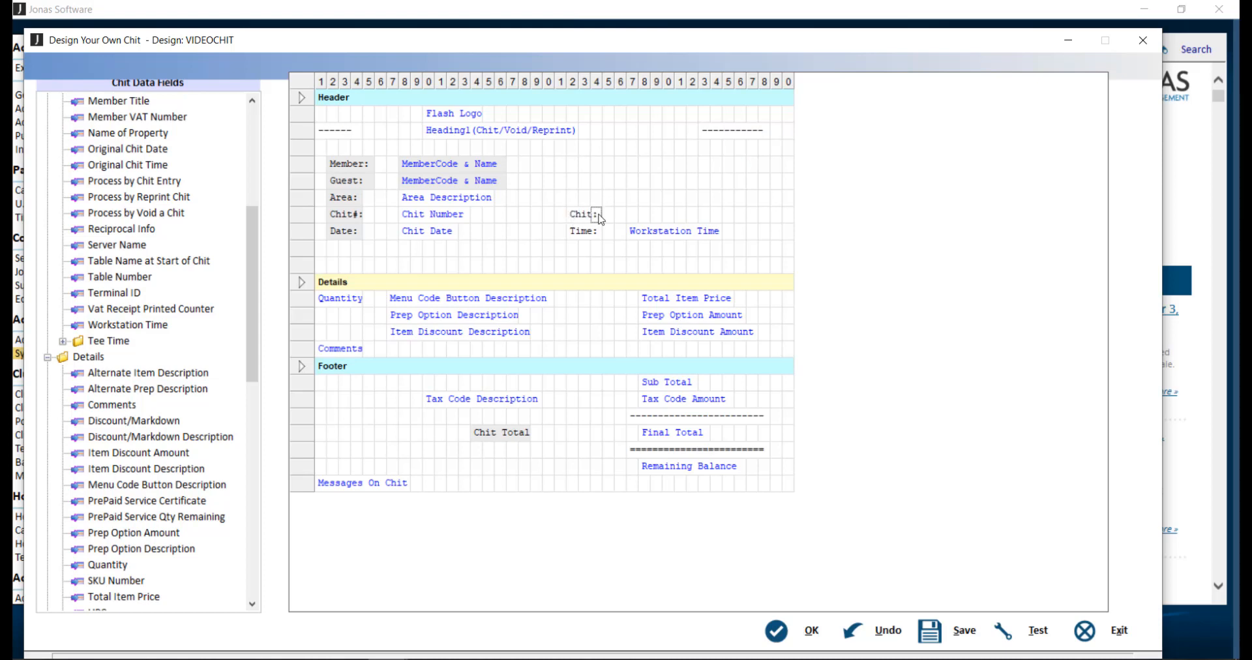
# Step: Place a 'Chit:' label above Time: and select the Workstation Time field
pyautogui.click(672, 231)
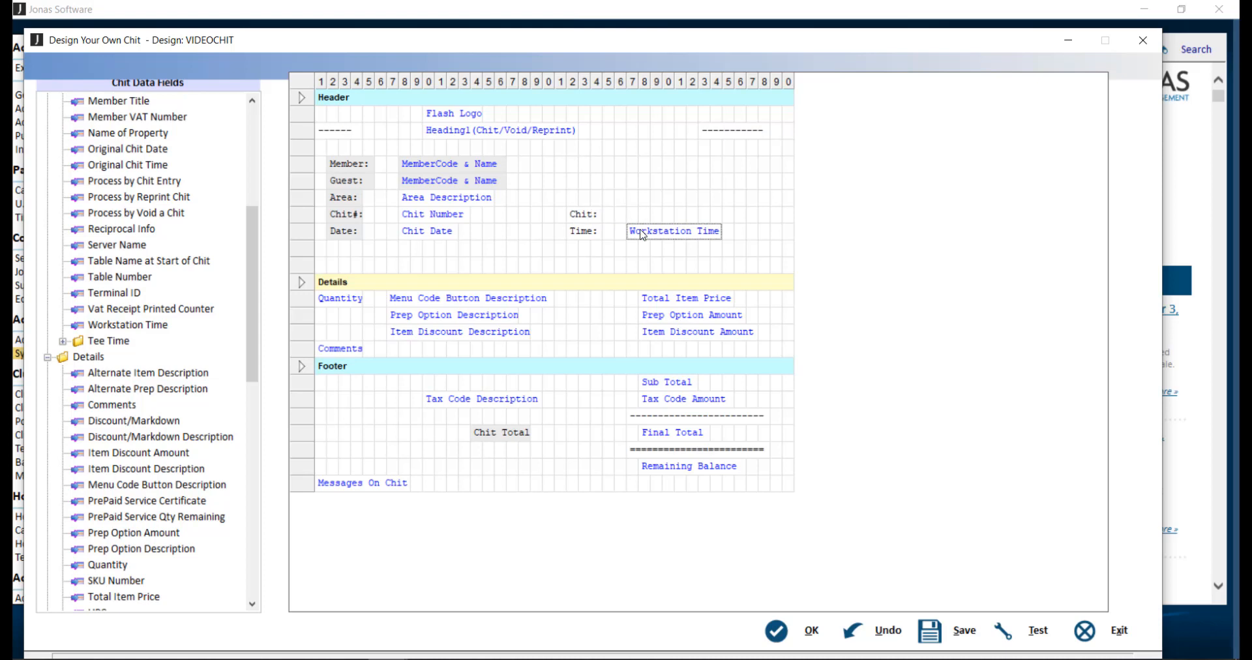
# Step: Open Cell Properties for Workstation Time and focus the 'Suppress this cell if' condition
pyautogui.rightClick(642, 232)
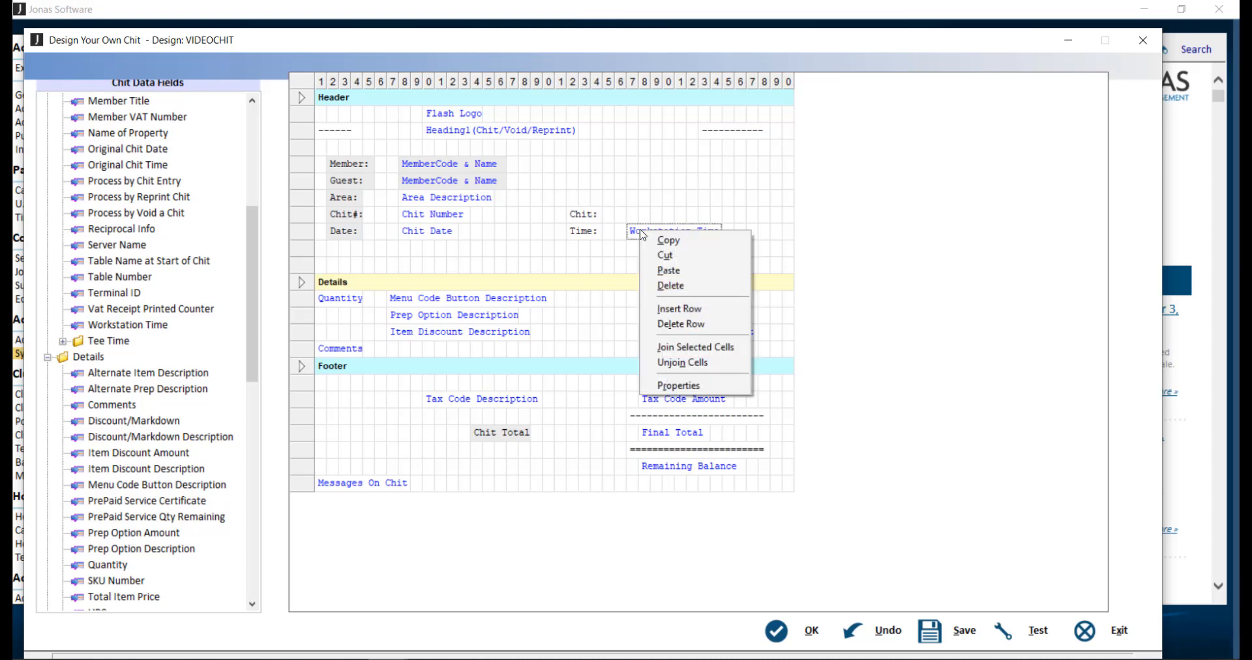
pyautogui.moveTo(678, 386)
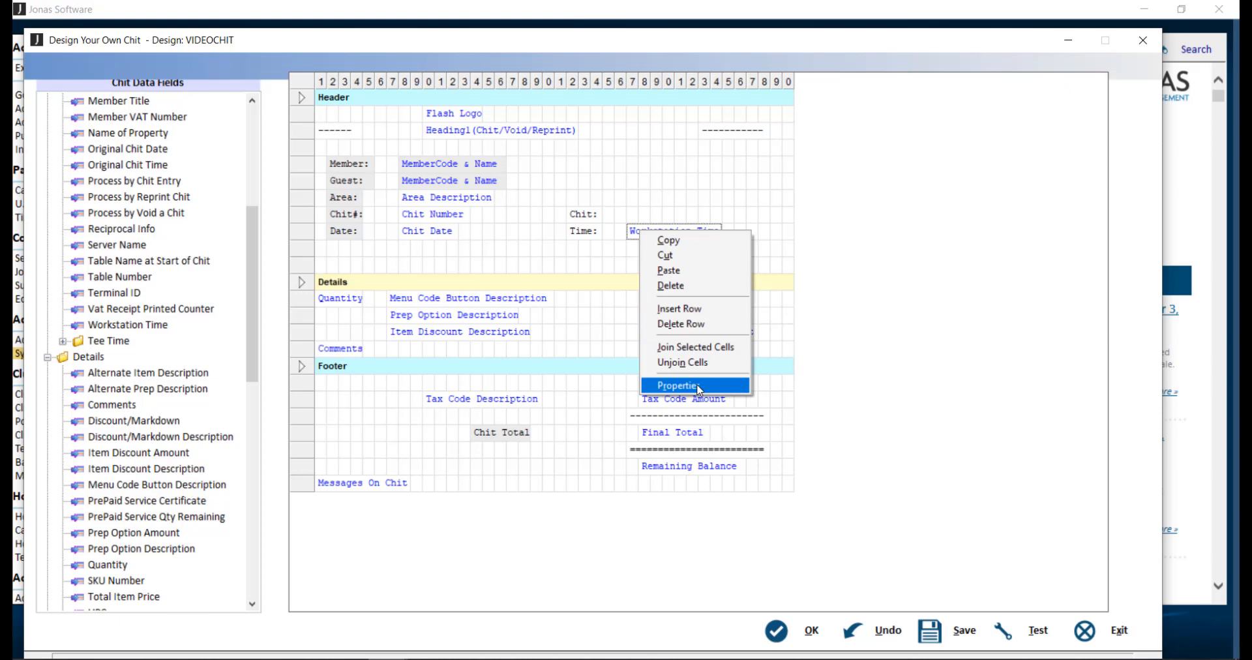
pyautogui.click(678, 384)
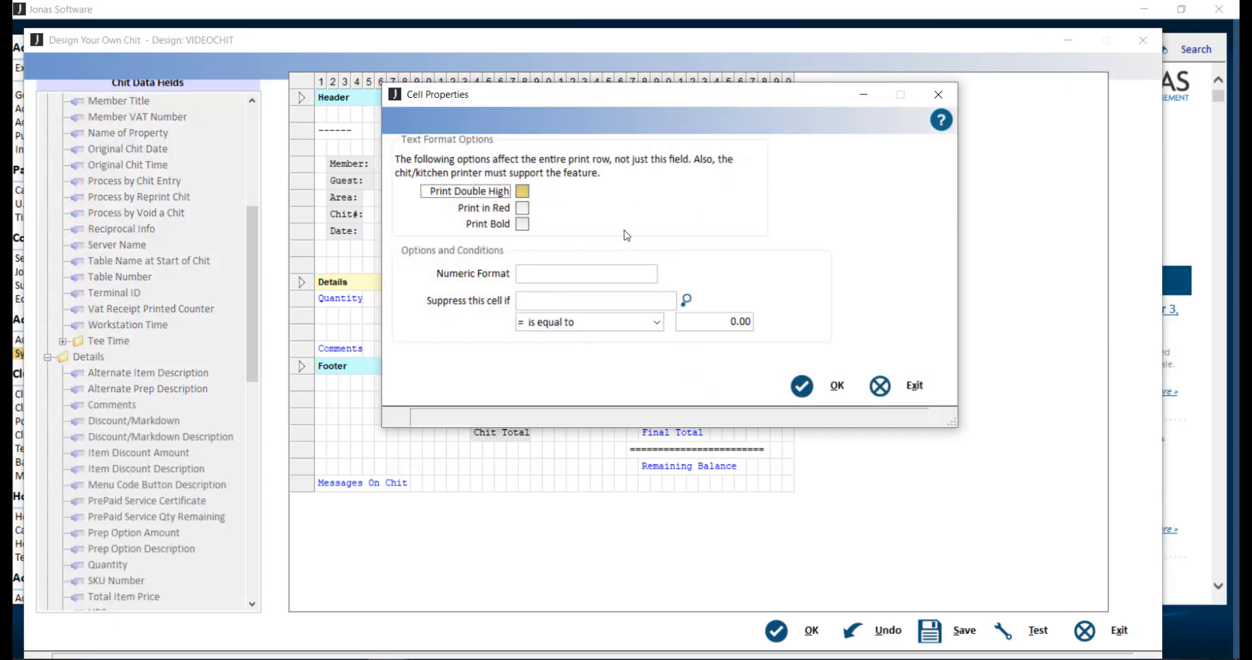
pyautogui.moveTo(578, 211)
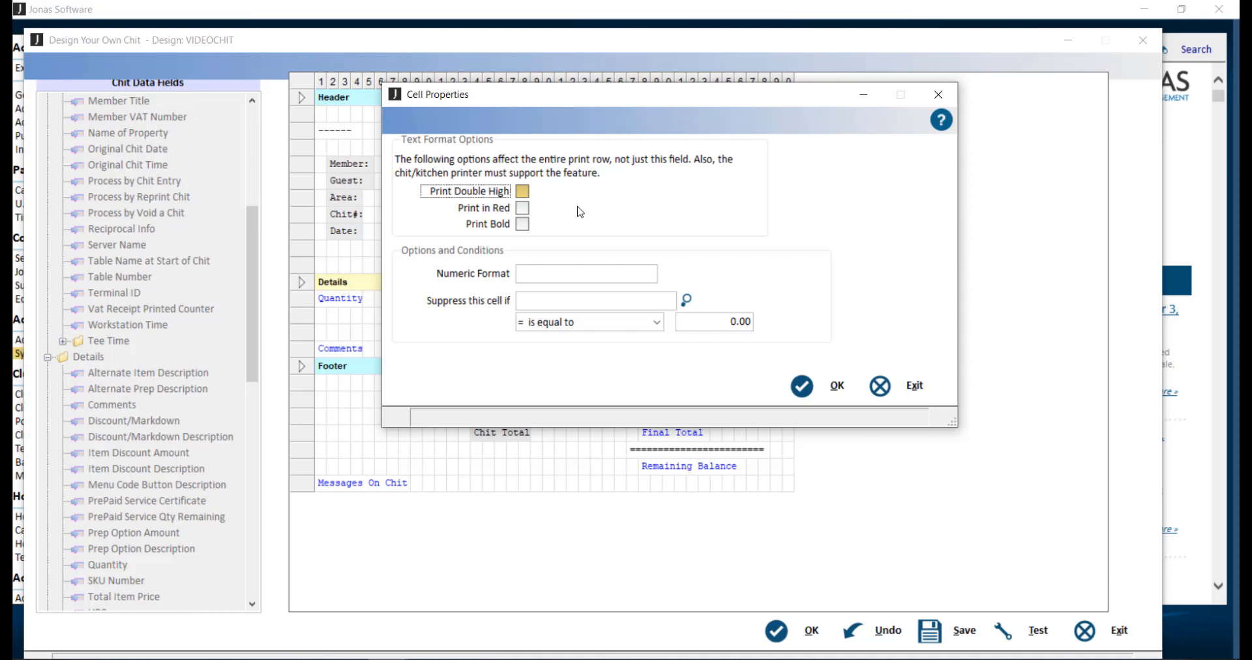
pyautogui.moveTo(678, 249)
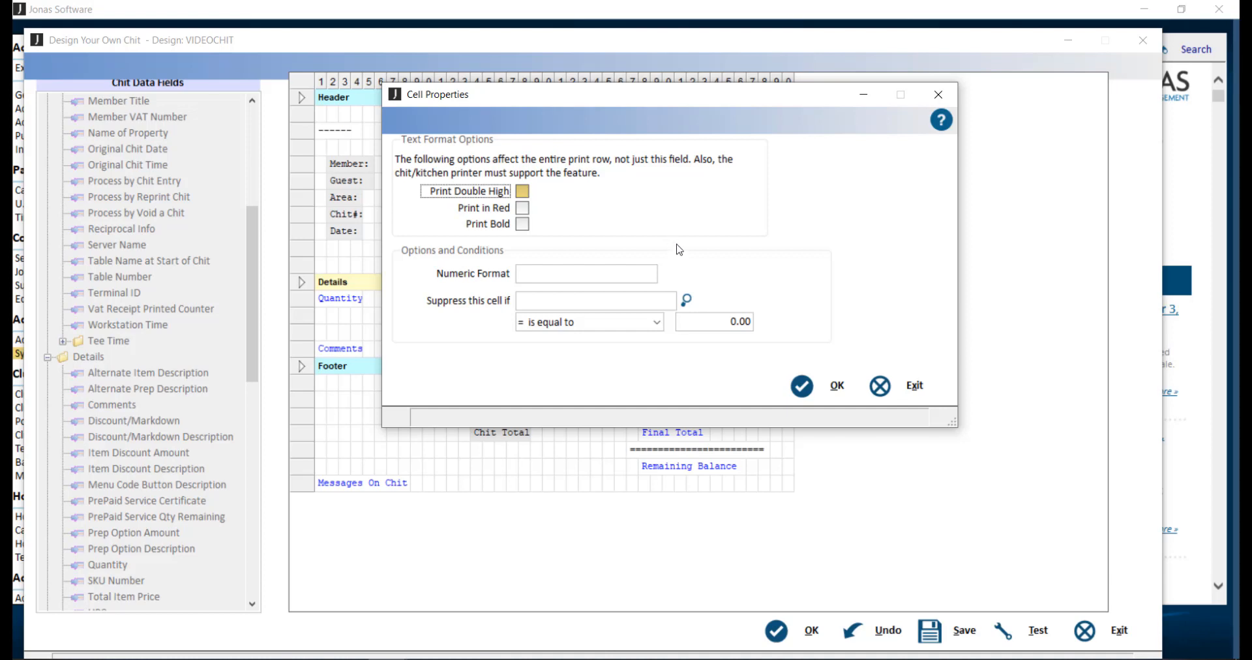
pyautogui.moveTo(676, 279)
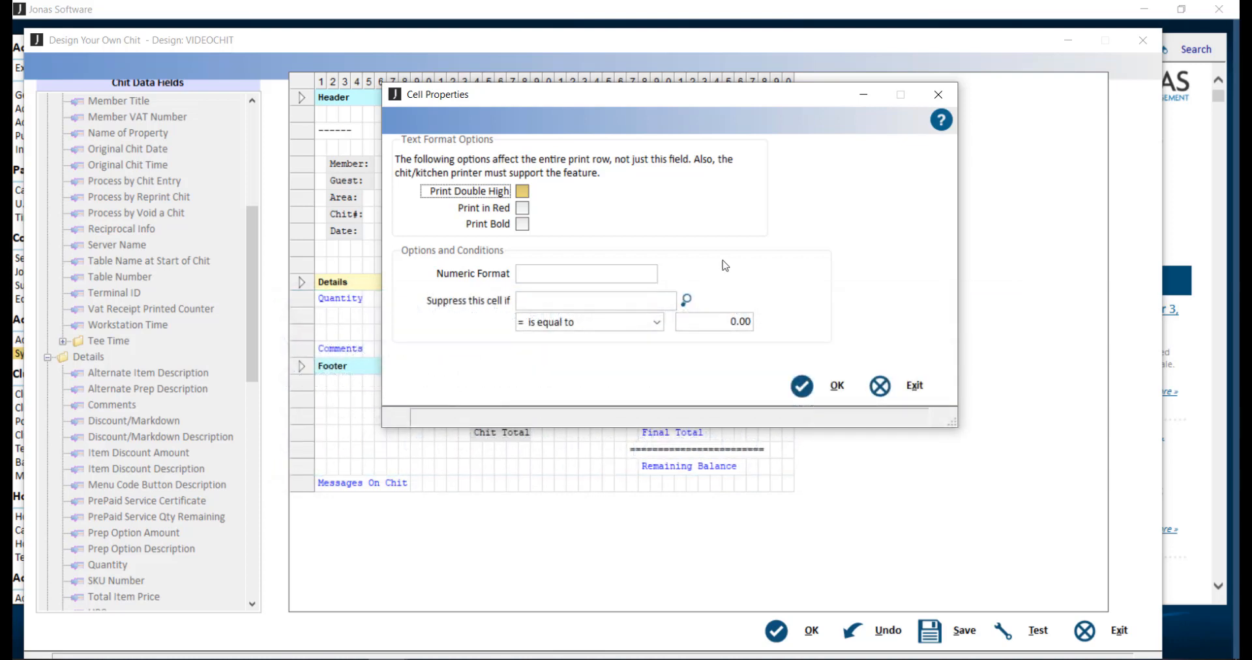
pyautogui.moveTo(717, 304)
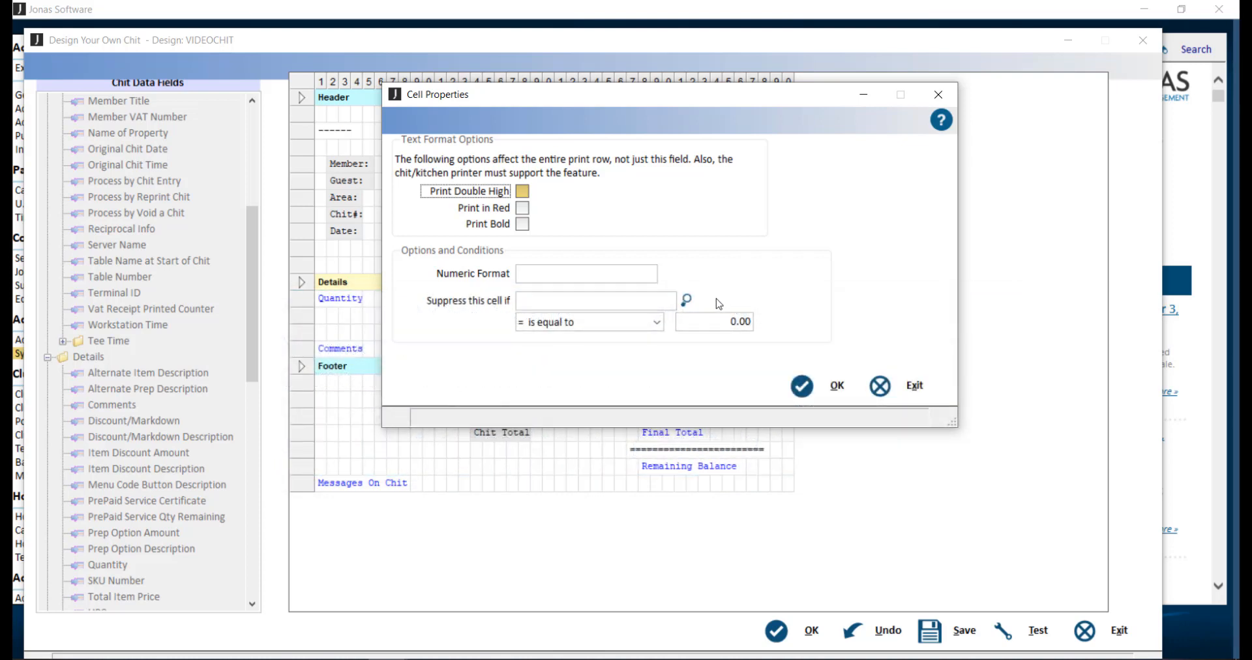
pyautogui.click(685, 301)
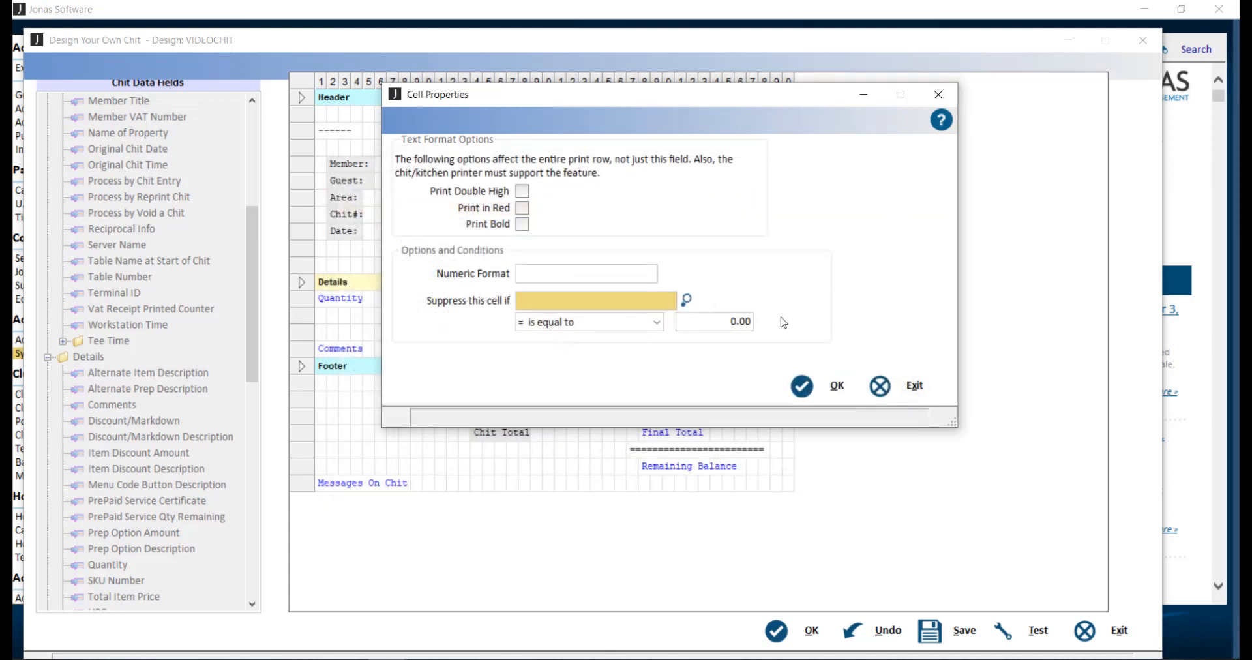
pyautogui.click(594, 300)
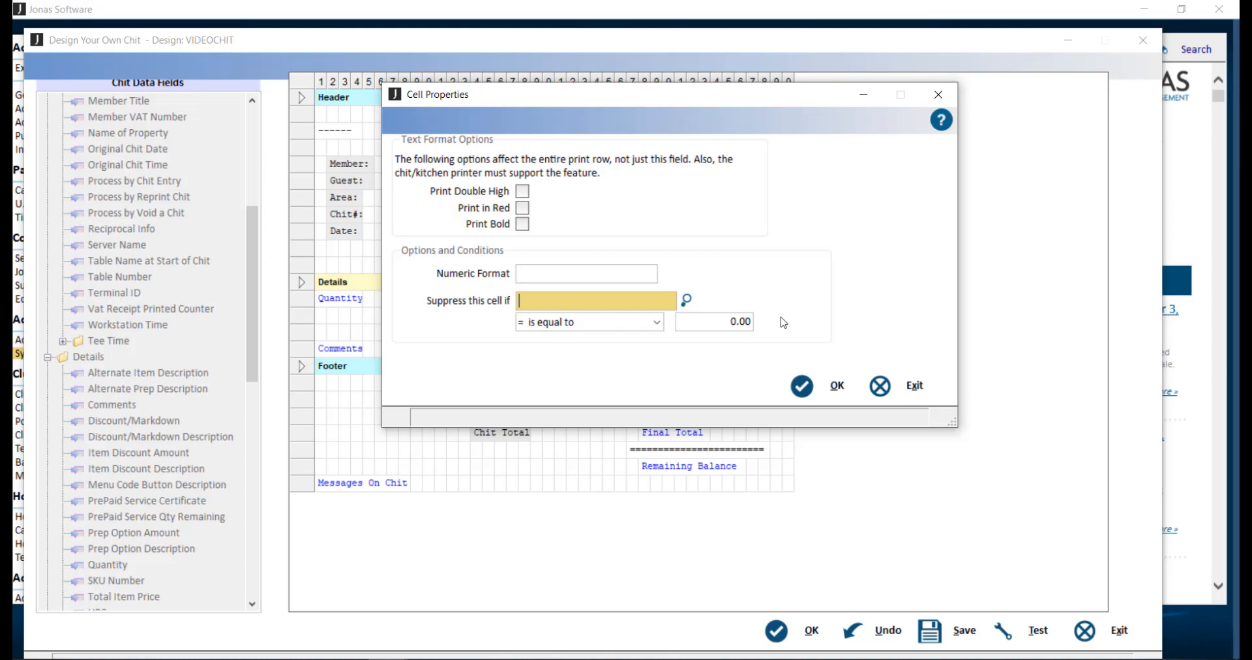
pyautogui.moveTo(838, 385)
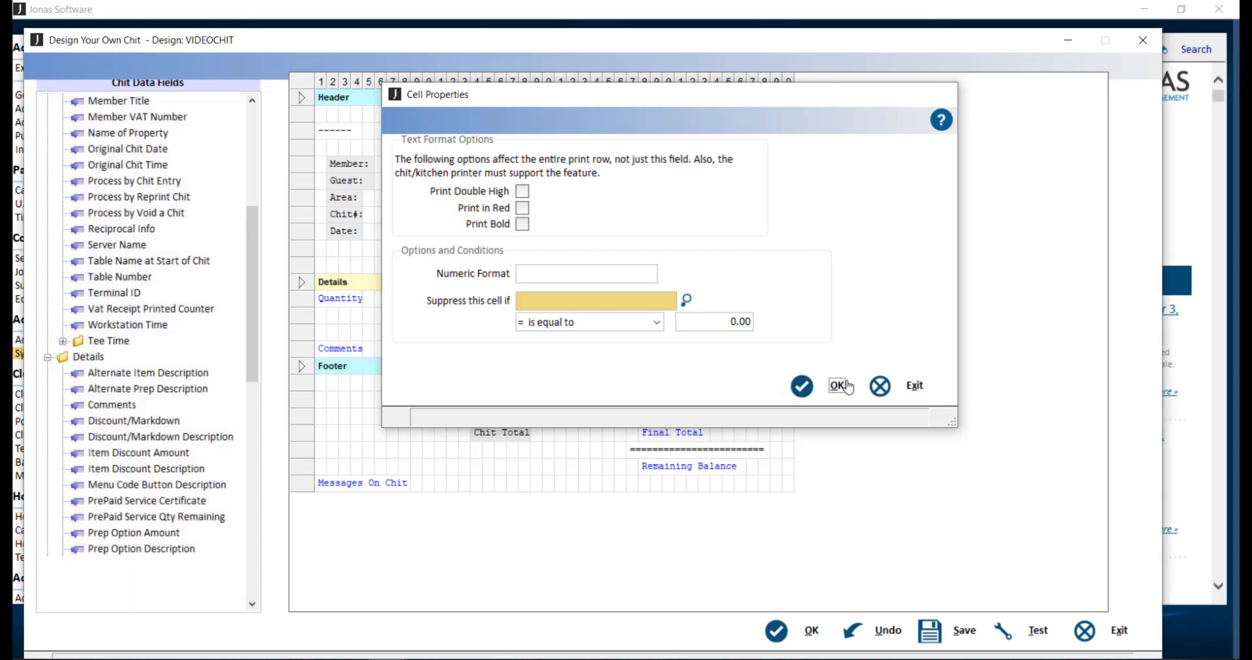
pyautogui.click(838, 385)
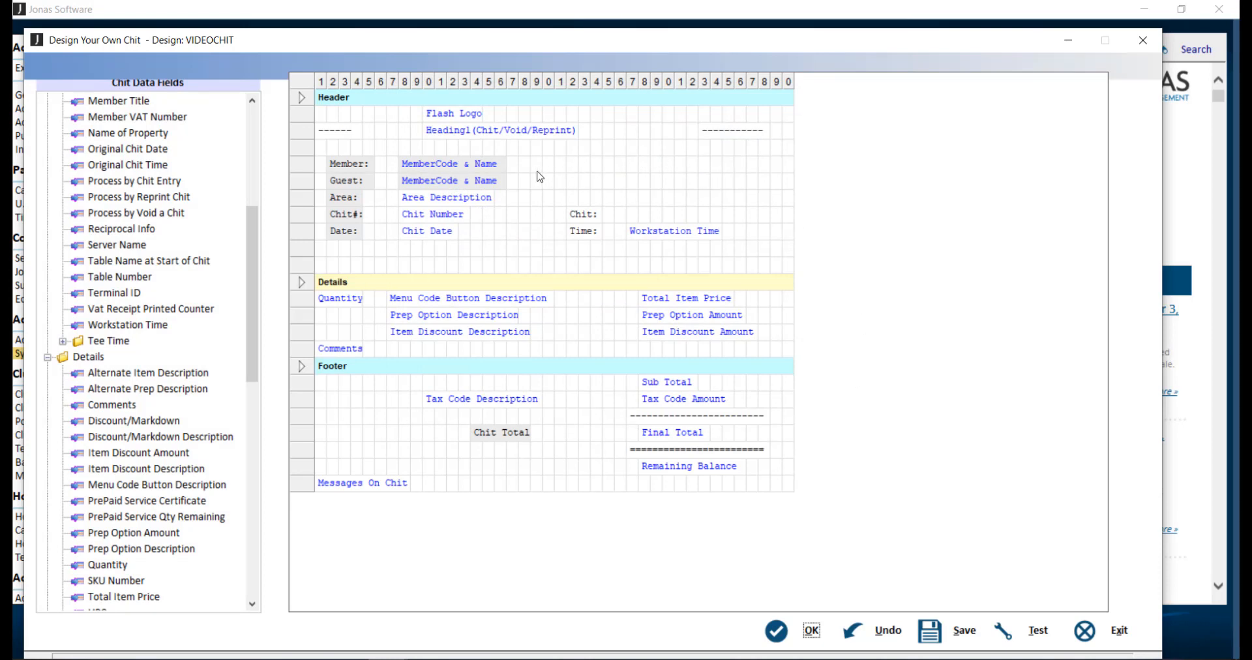
pyautogui.moveTo(422, 207)
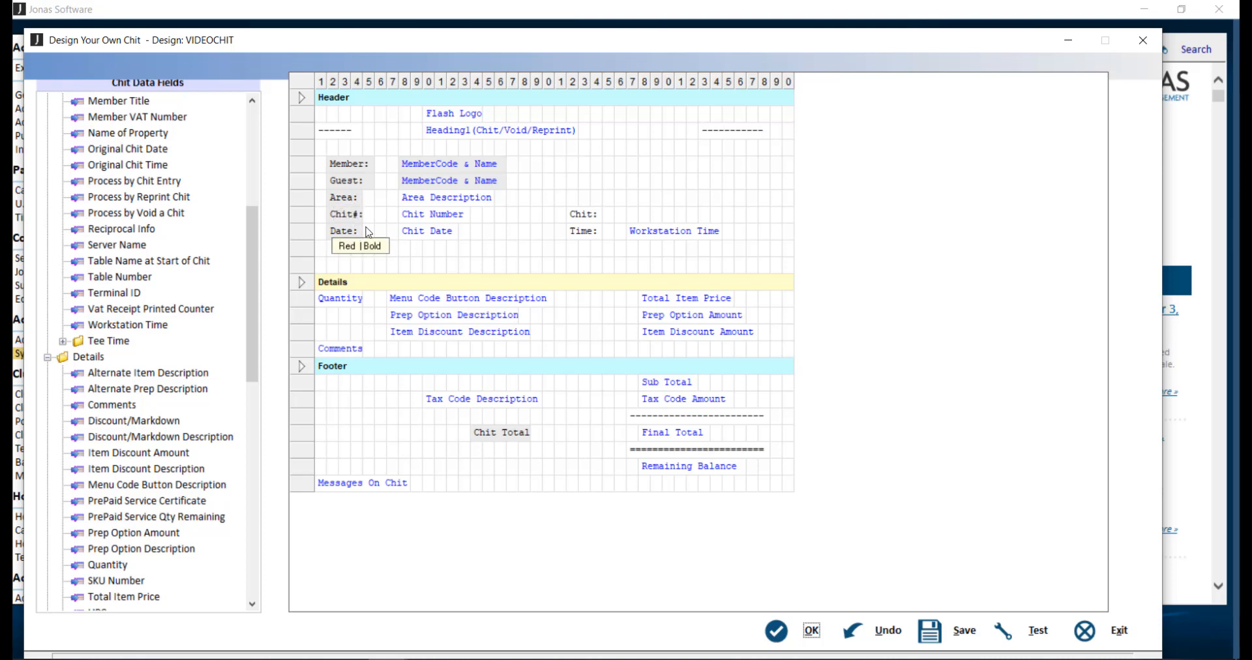
pyautogui.rightClick(383, 262)
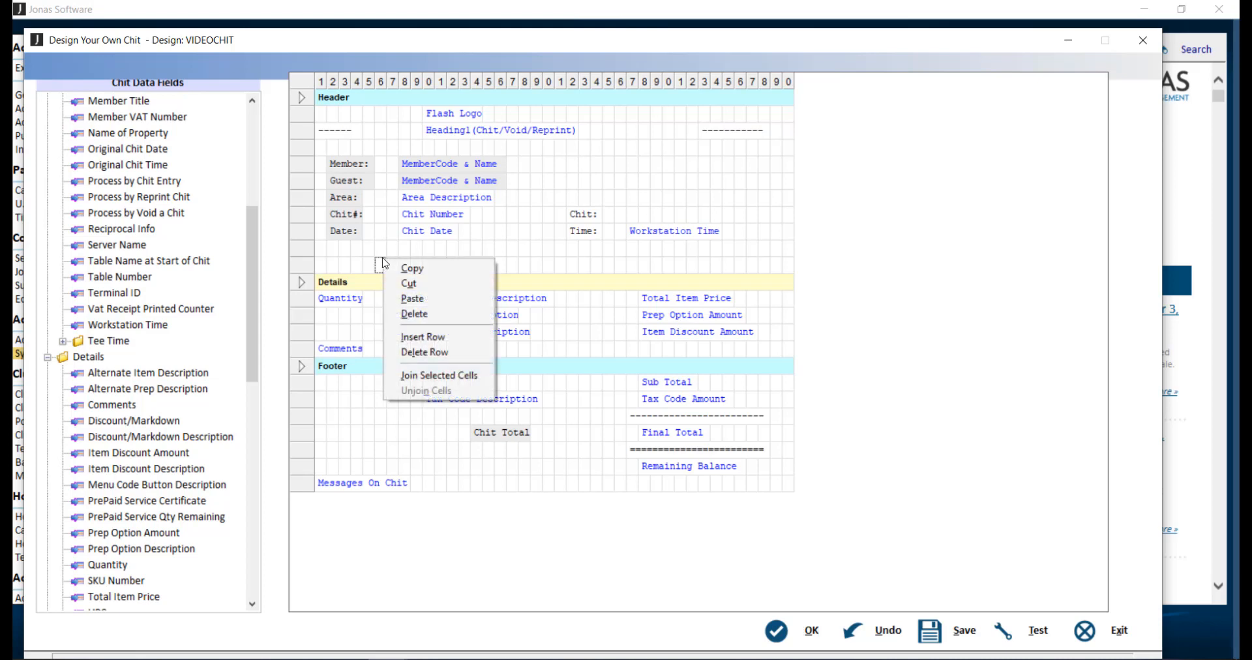
pyautogui.moveTo(421, 336)
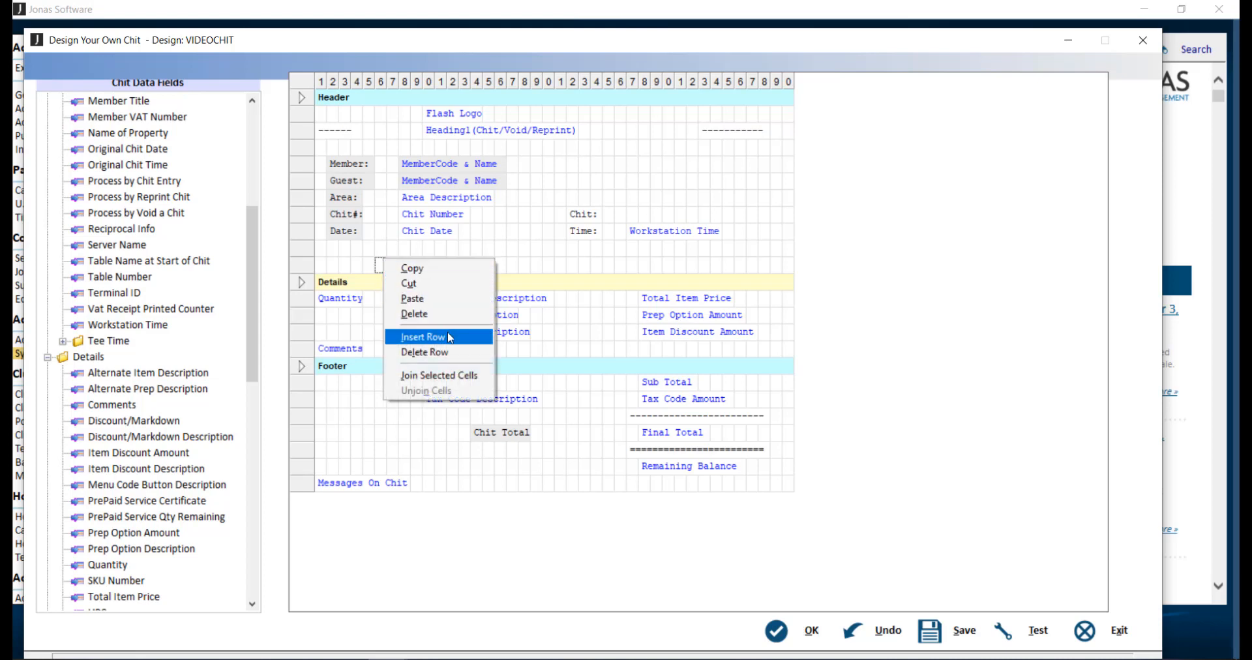
pyautogui.moveTo(424, 352)
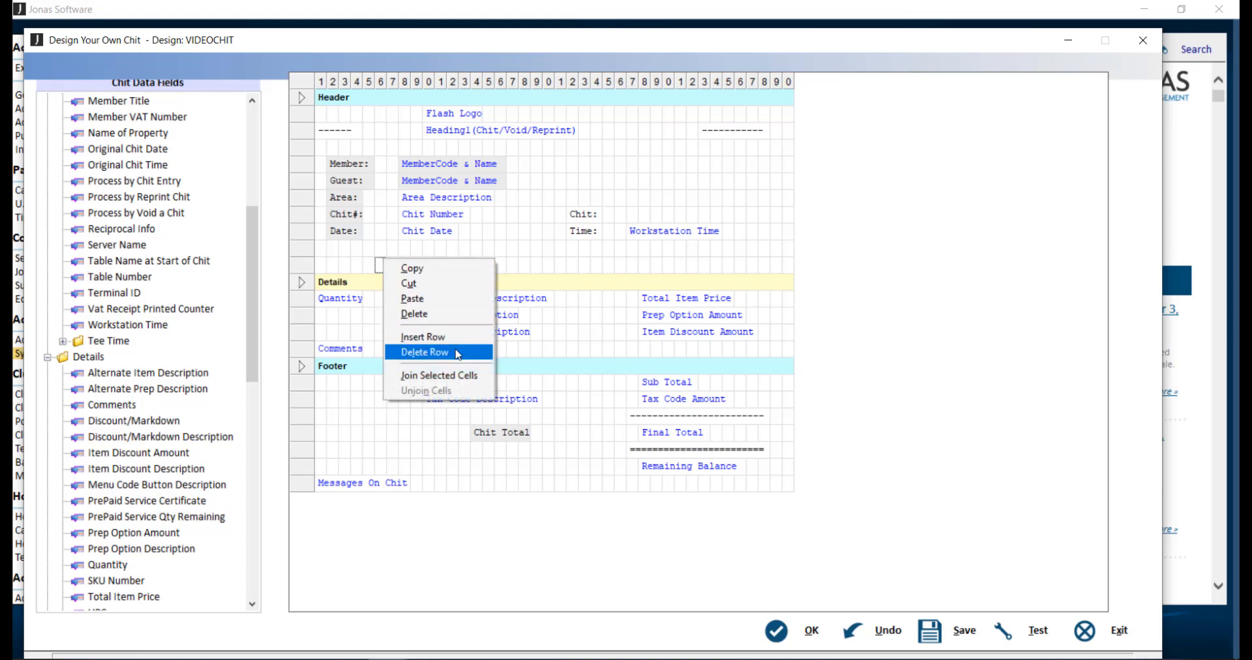
pyautogui.moveTo(471, 391)
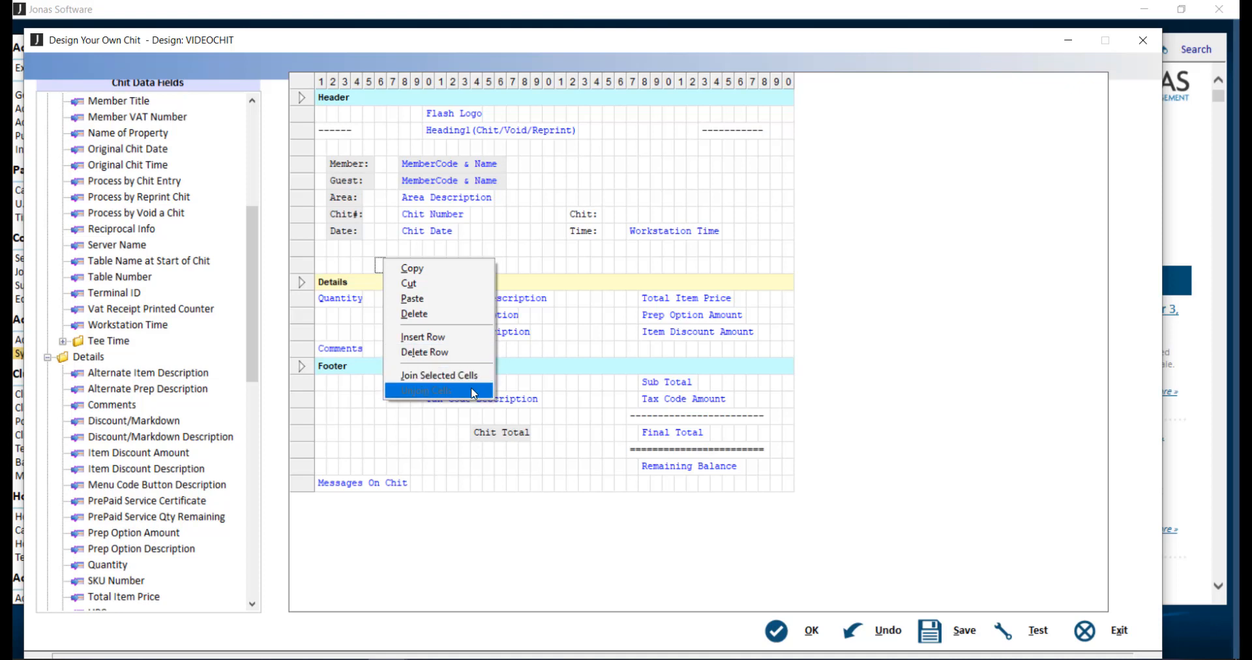
pyautogui.moveTo(522, 254)
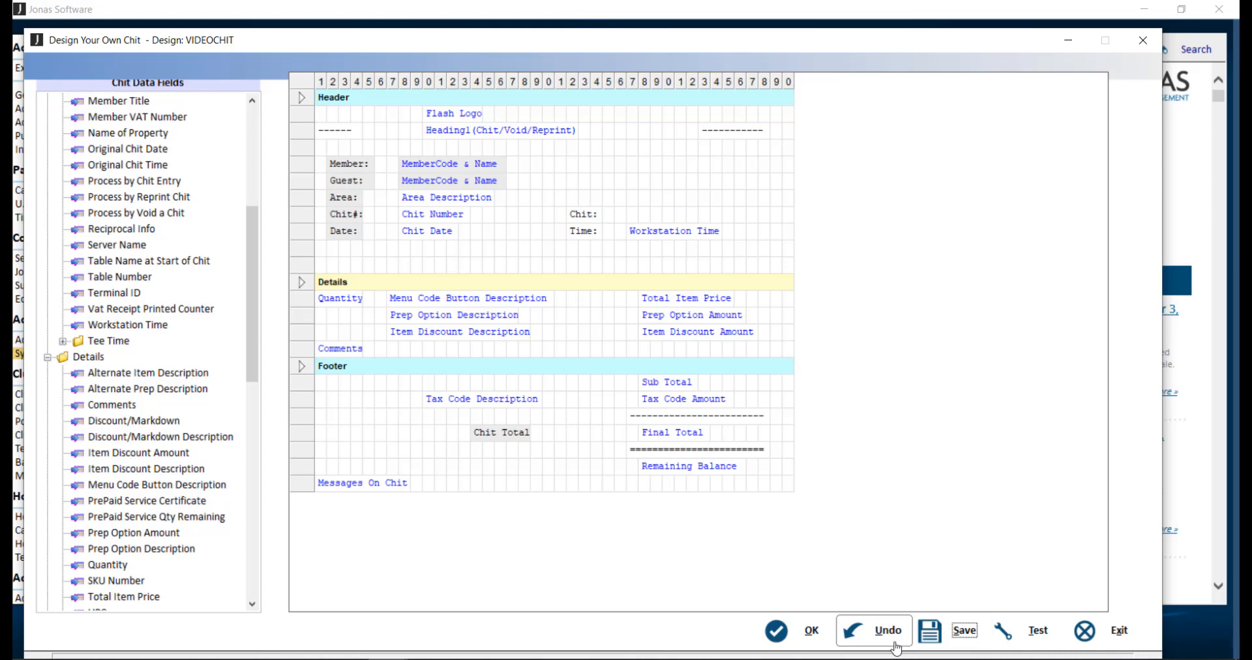
pyautogui.click(886, 630)
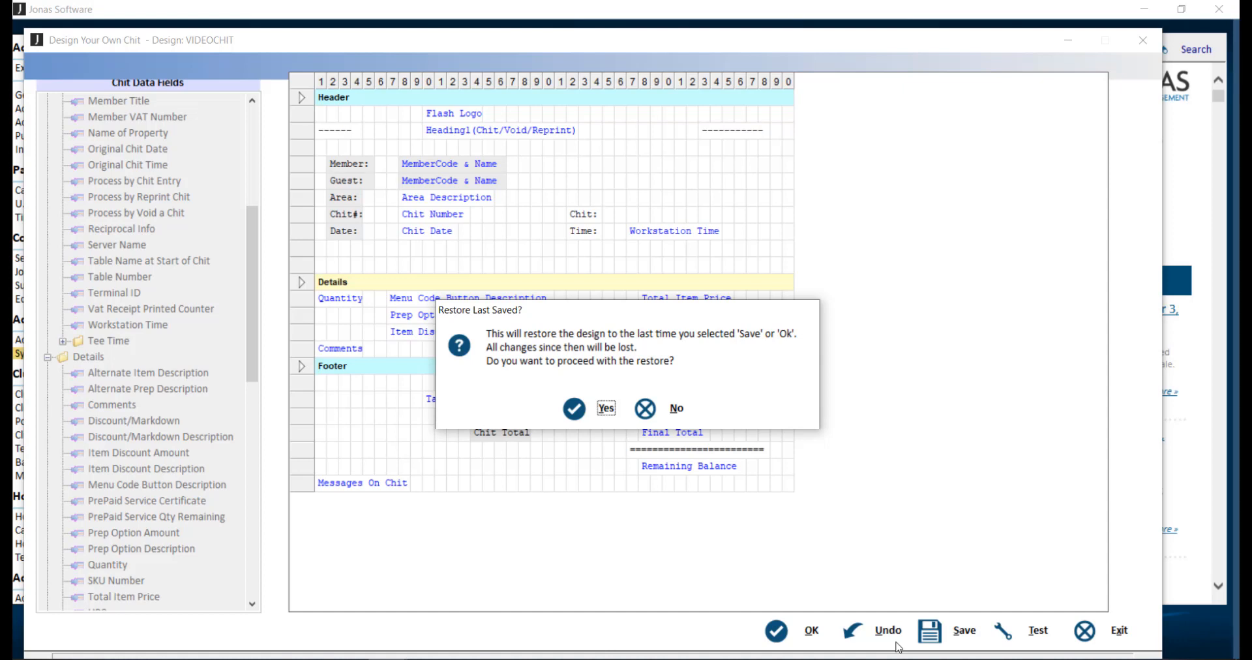
pyautogui.moveTo(873, 508)
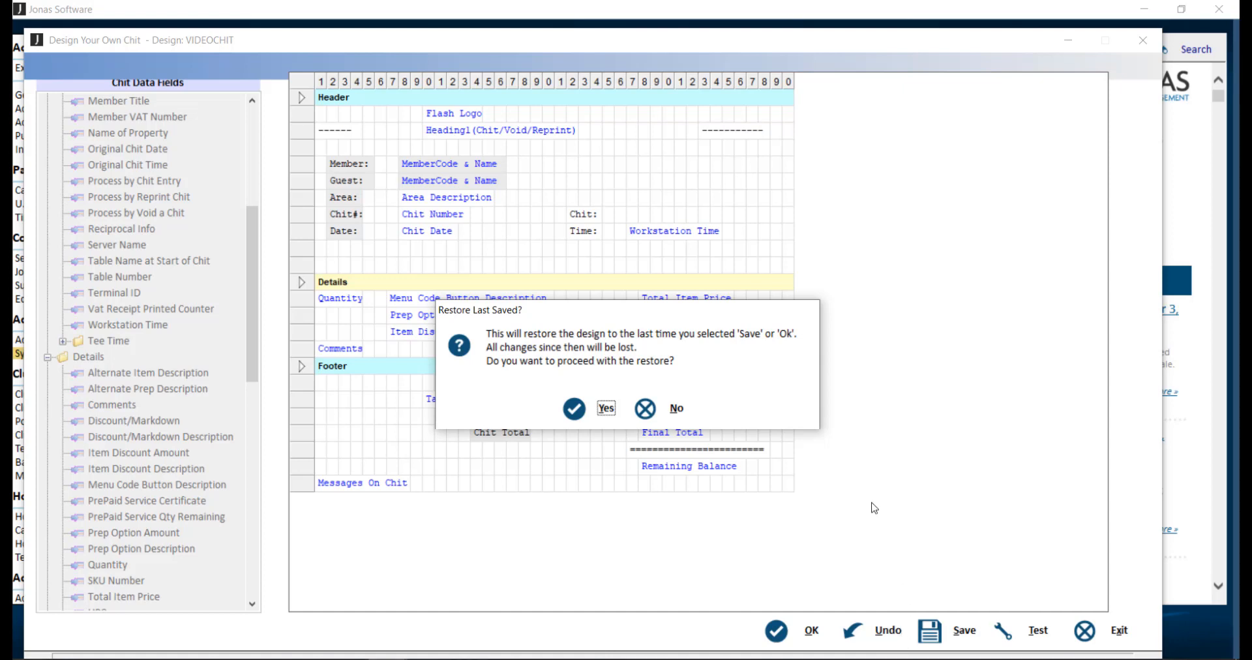
pyautogui.click(573, 408)
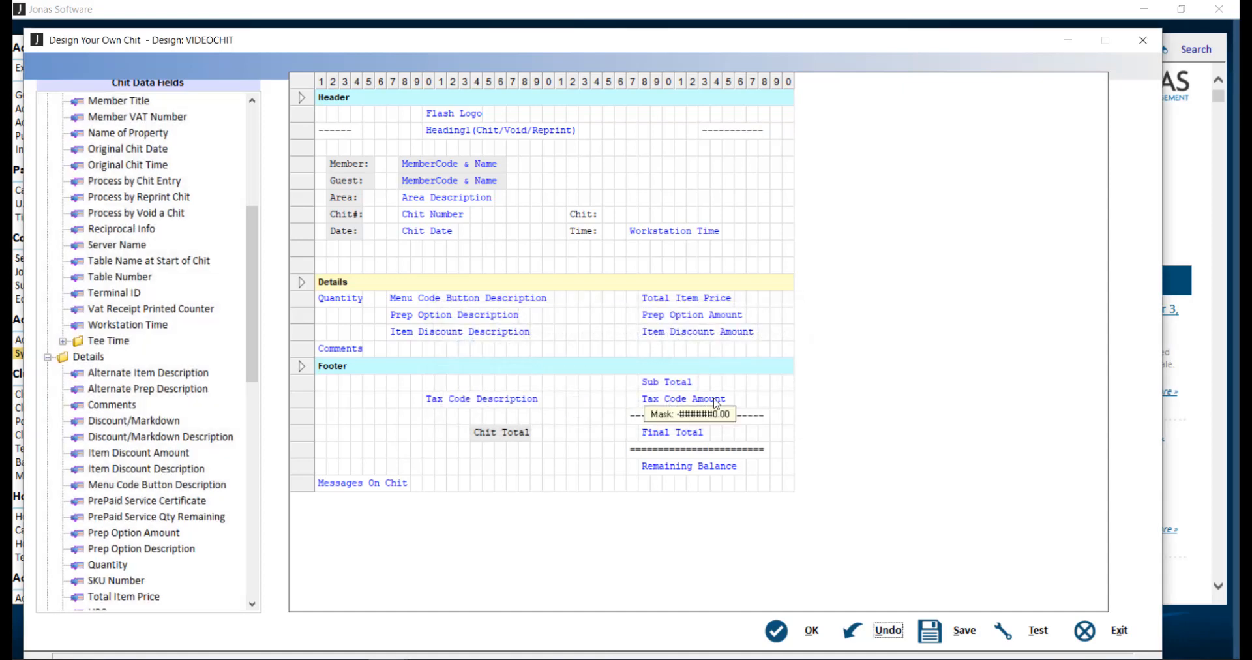
pyautogui.moveTo(1036, 630)
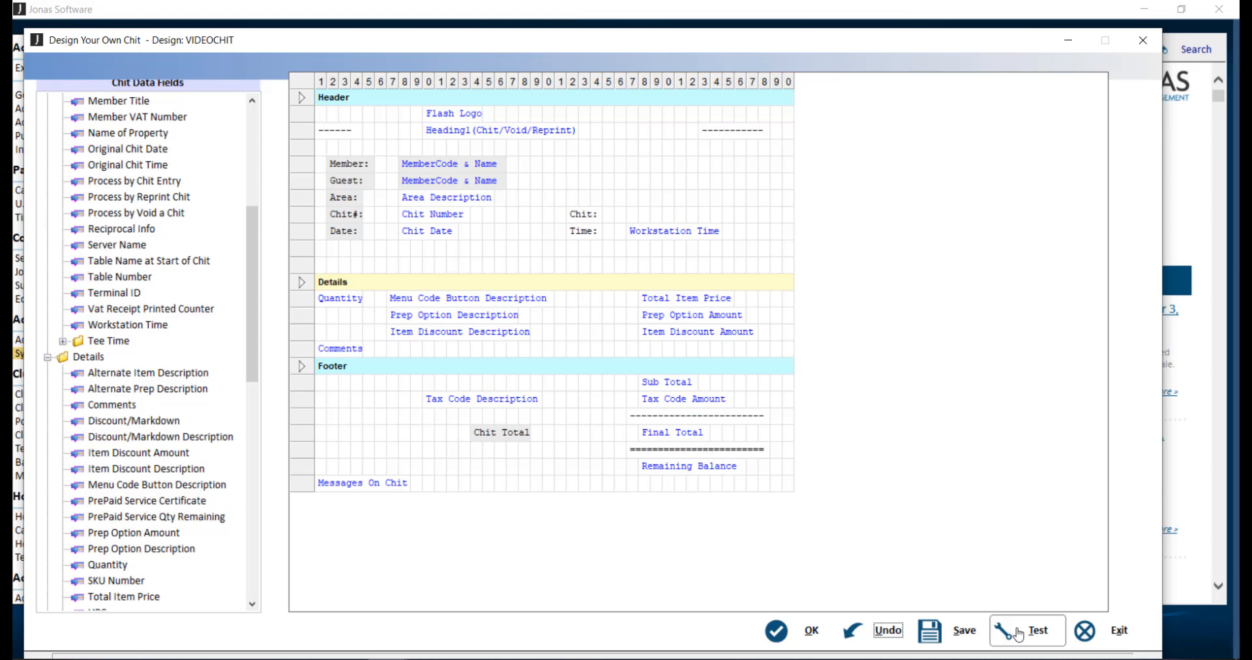
pyautogui.moveTo(816, 629)
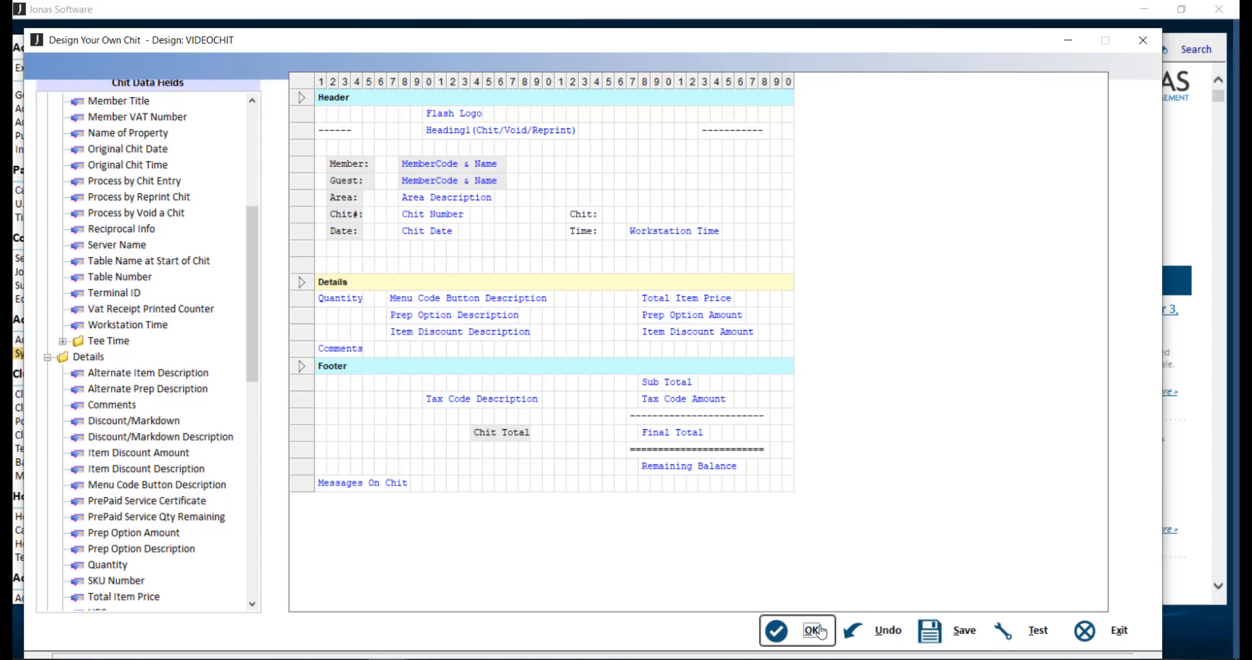
# Step: Accept the VIDEOCHIT layout and close Design Your Own Forms back to the main menu
pyautogui.click(817, 629)
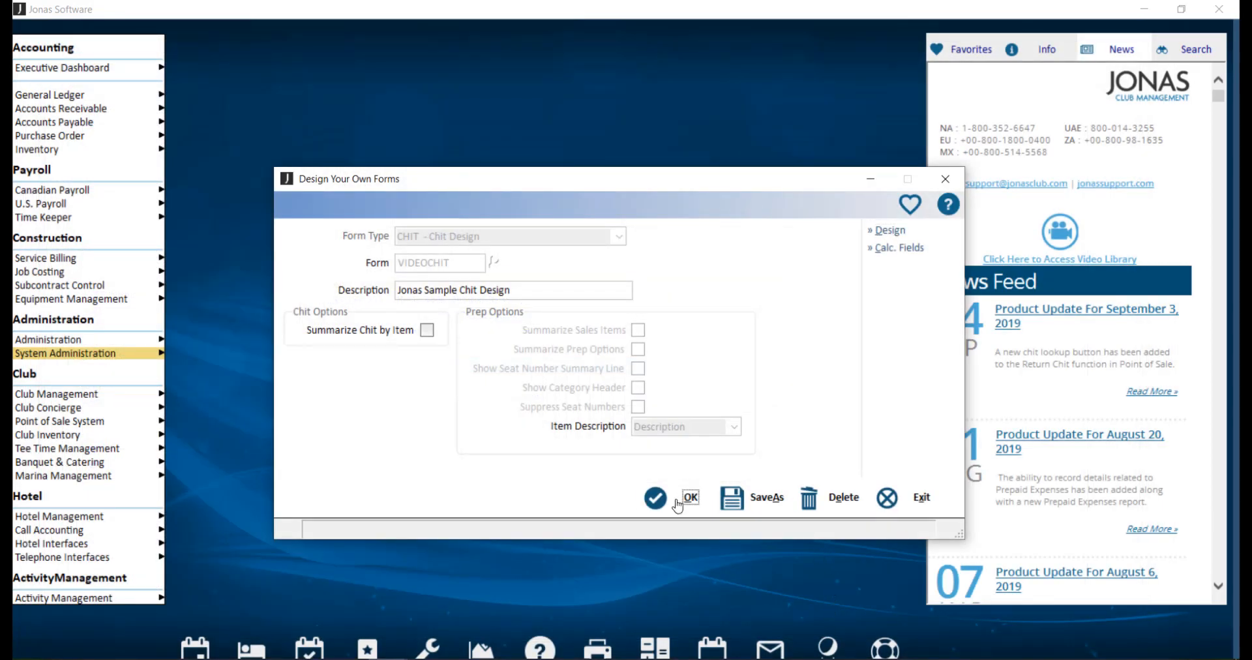
pyautogui.click(688, 497)
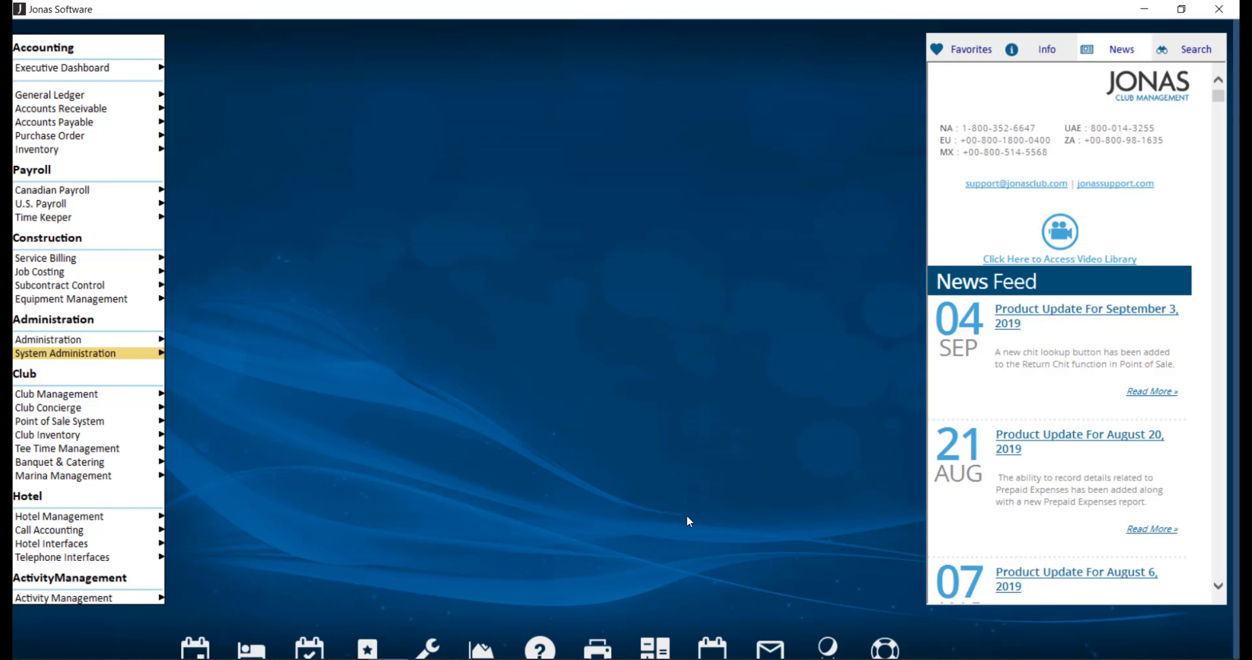
pyautogui.moveTo(60, 421)
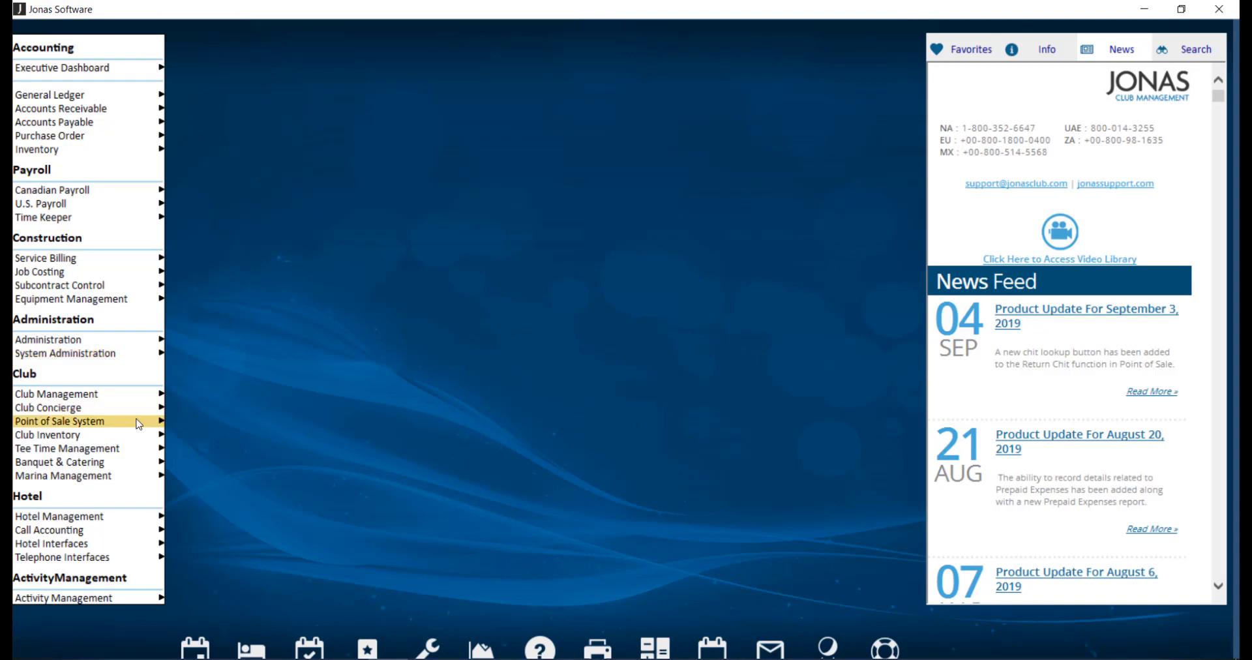
# Step: Open POS System Parameters, look up the User Configurable Chit Form, then accept and close
pyautogui.click(60, 421)
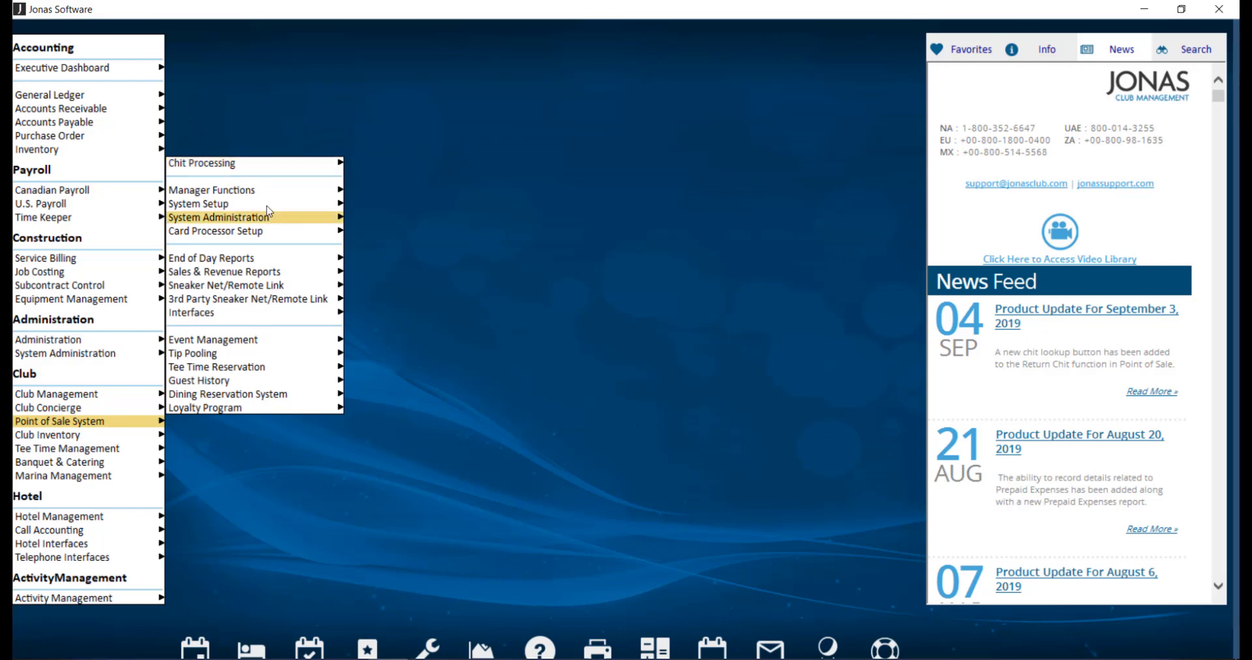
pyautogui.moveTo(198, 203)
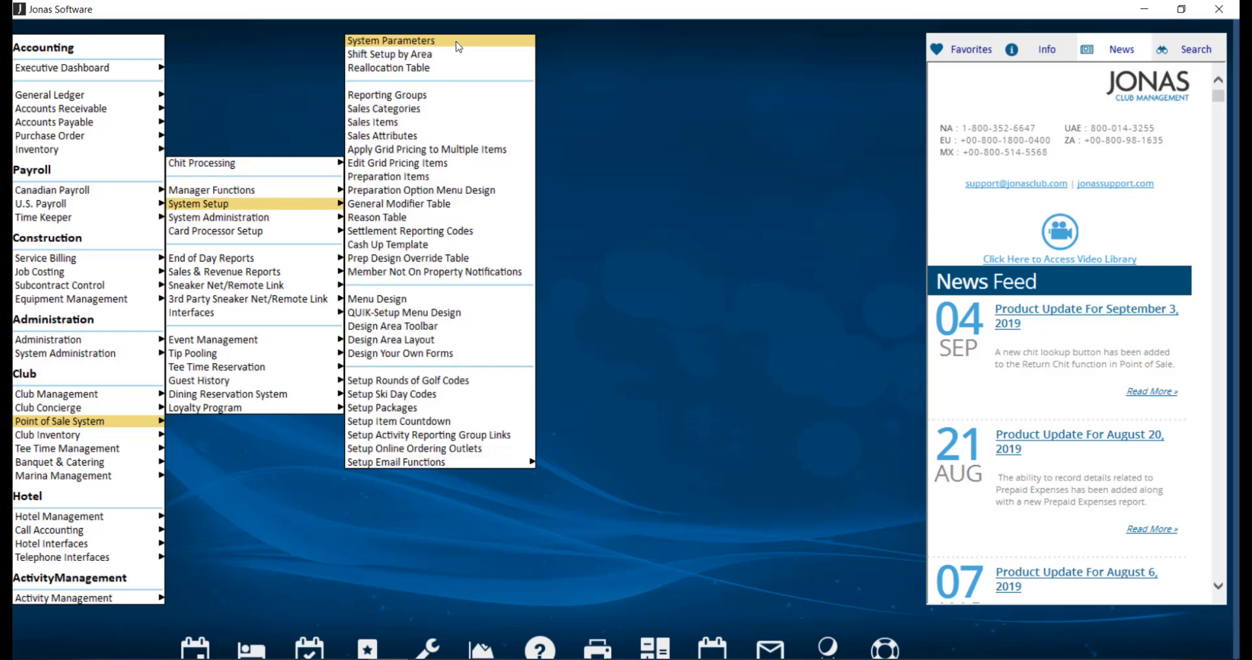
pyautogui.click(391, 41)
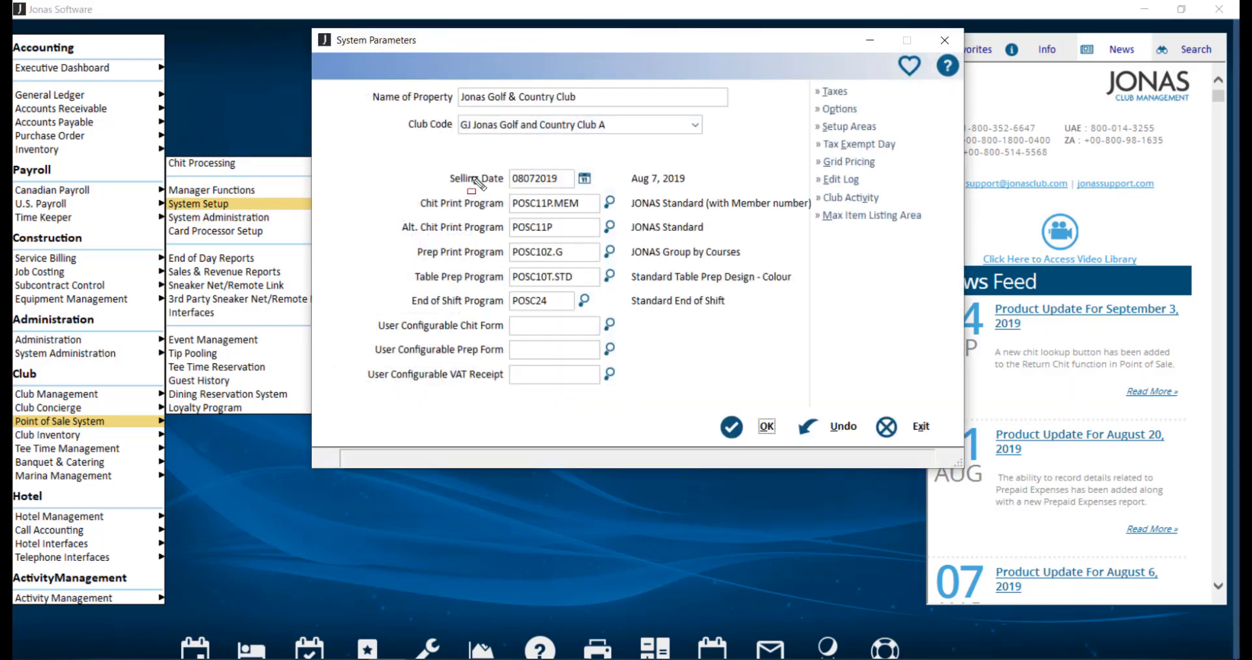
pyautogui.click(553, 325)
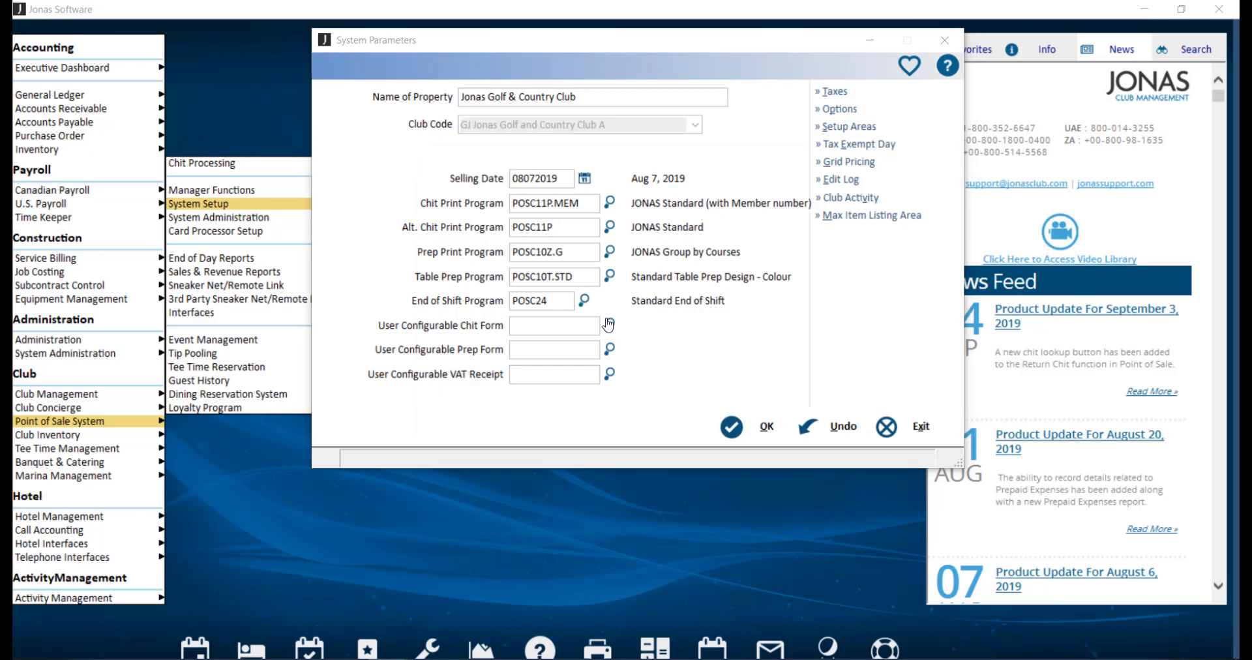
pyautogui.click(608, 325)
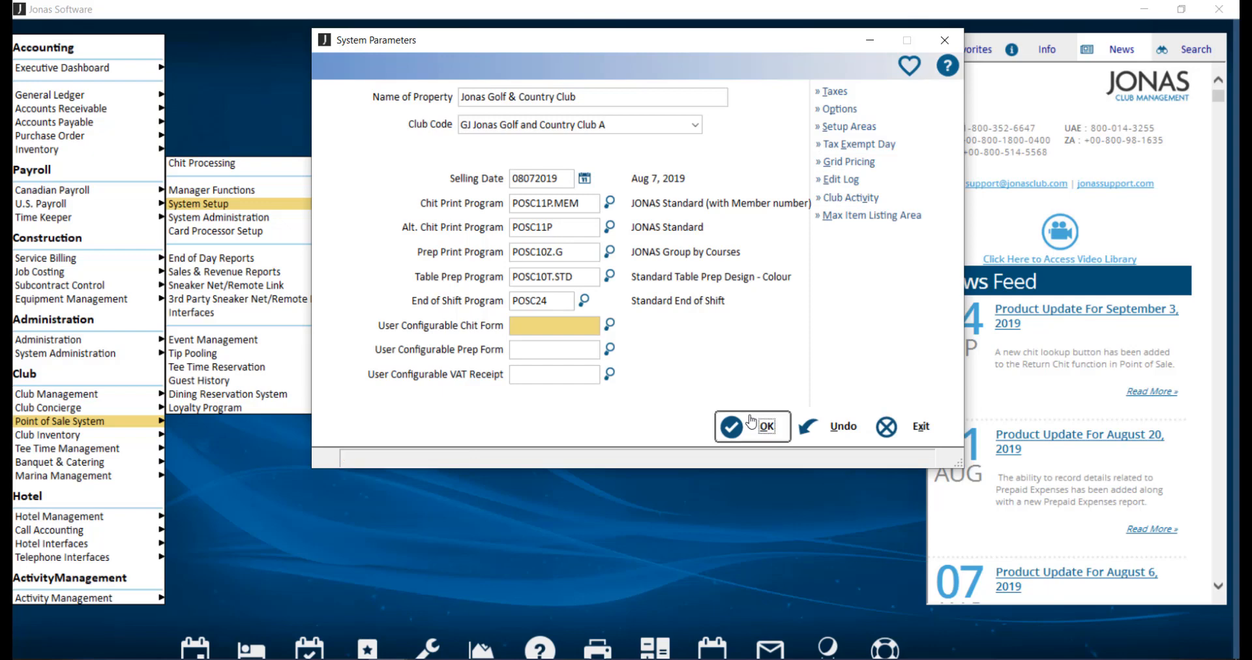
pyautogui.click(751, 427)
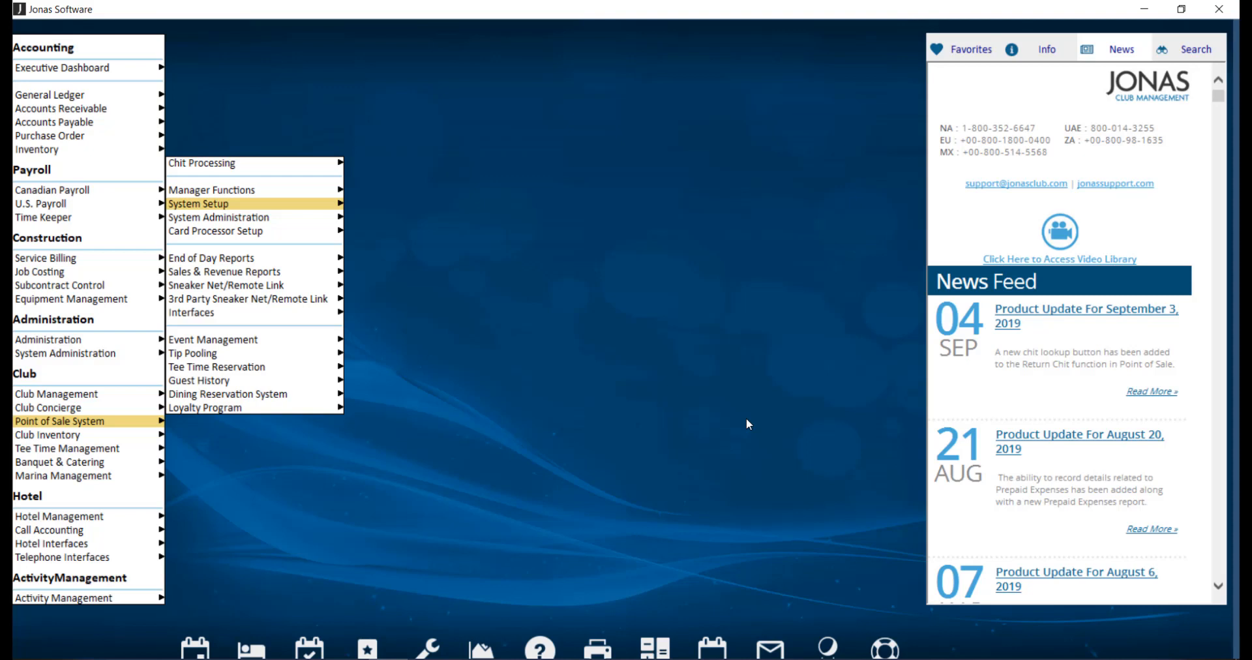
pyautogui.moveTo(215, 231)
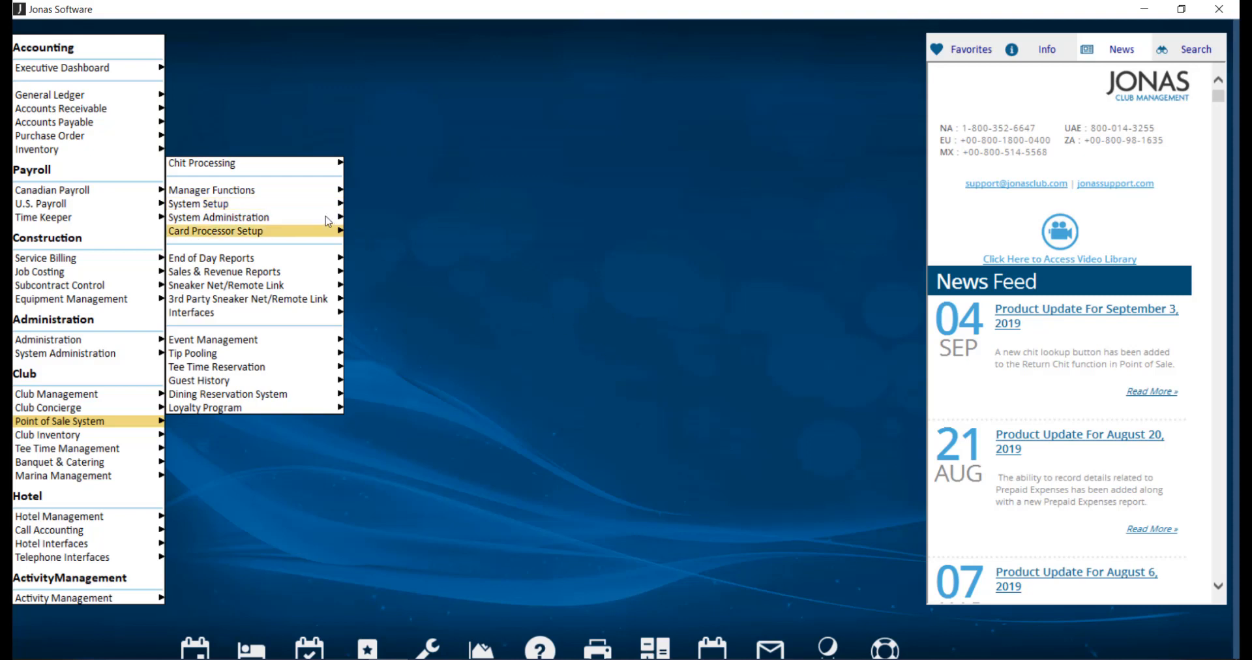
pyautogui.moveTo(218, 217)
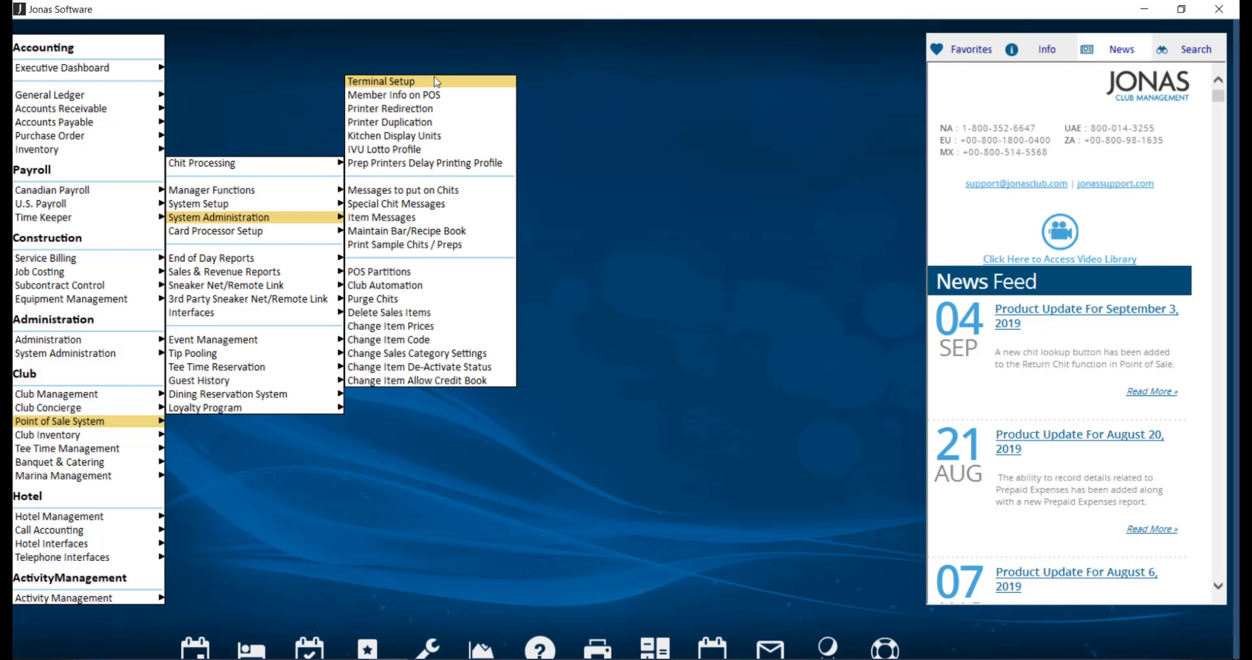
# Step: Open Terminal Setup and list the existing POS terminals via the Terminal ID lookup
pyautogui.click(381, 81)
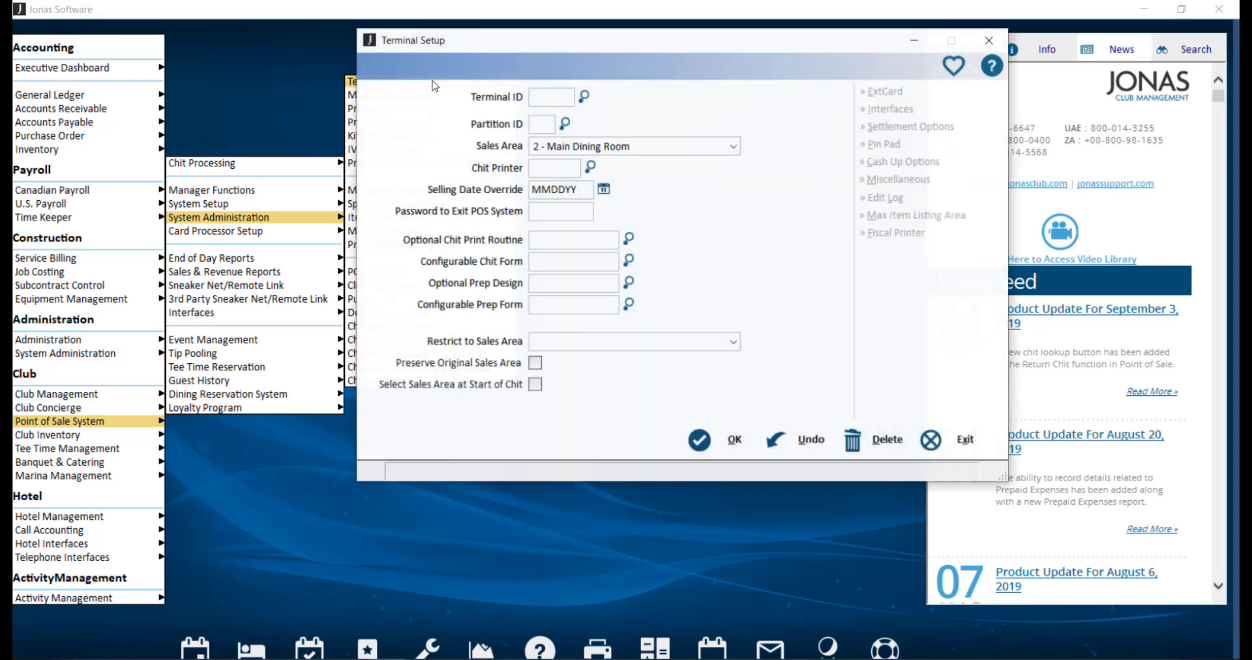
pyautogui.click(584, 97)
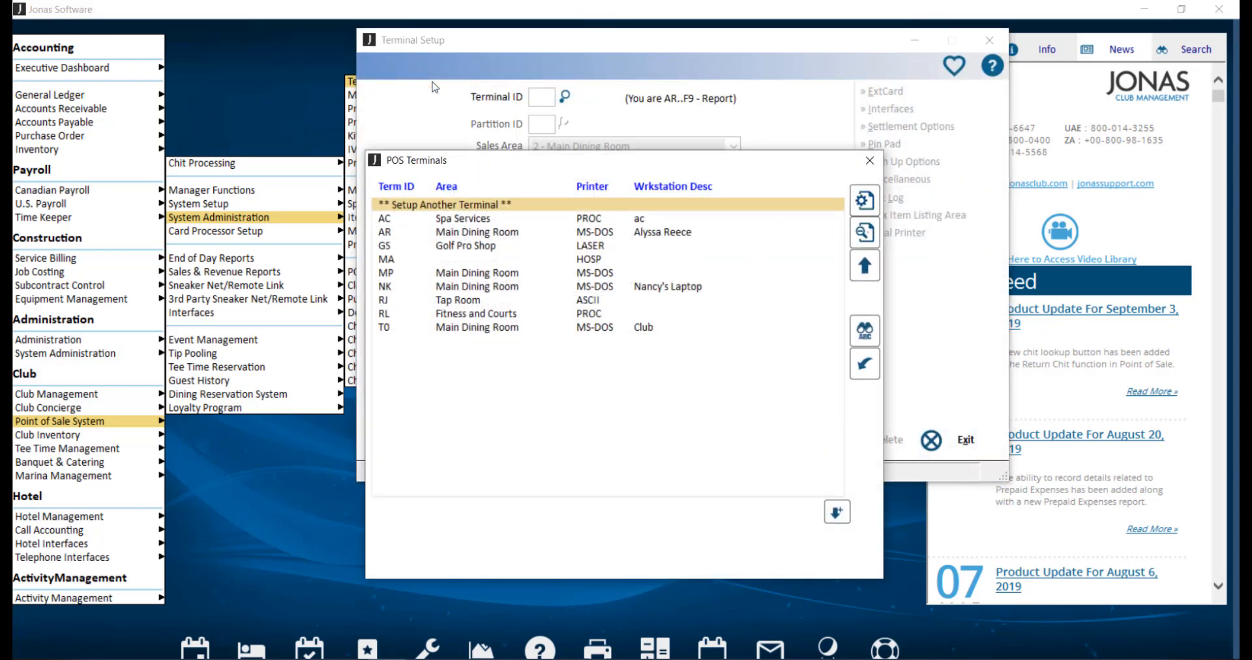